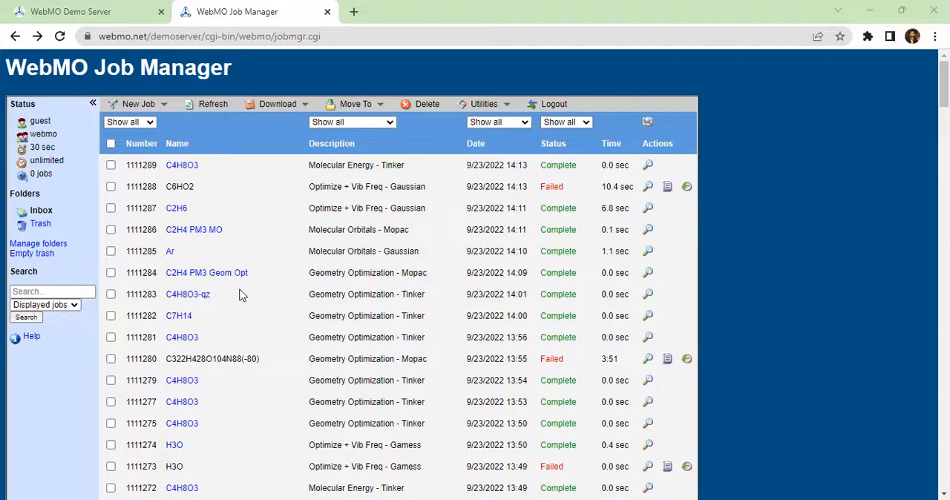
Start a new job from the WebMO job list to reach the molecule editor.
{"action": "scroll", "scroll_direction": "down", "scroll_amount": 3}
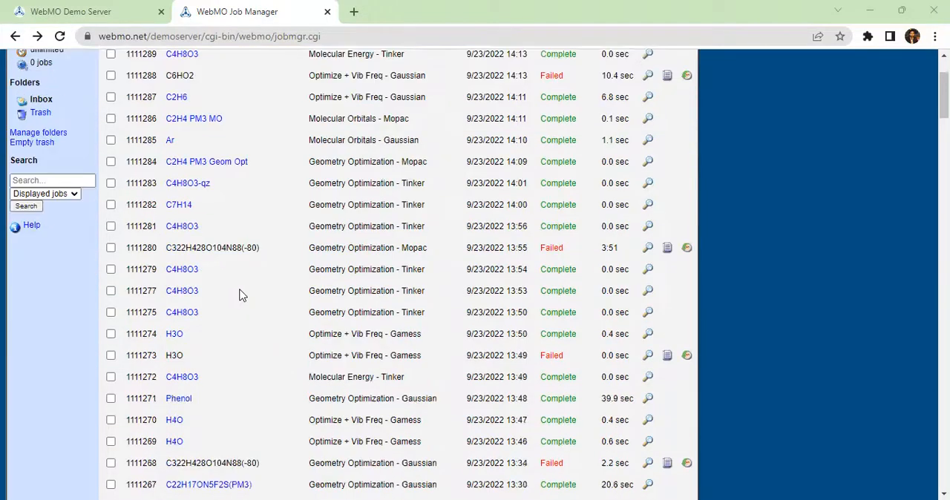
{"action": "scroll", "scroll_direction": "down", "scroll_amount": 3}
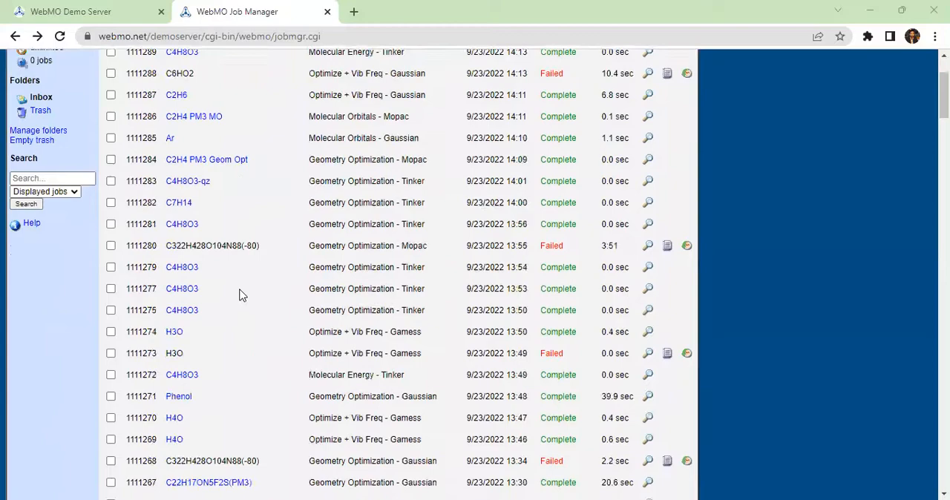
{"action": "scroll", "scroll_direction": "down", "scroll_amount": 3}
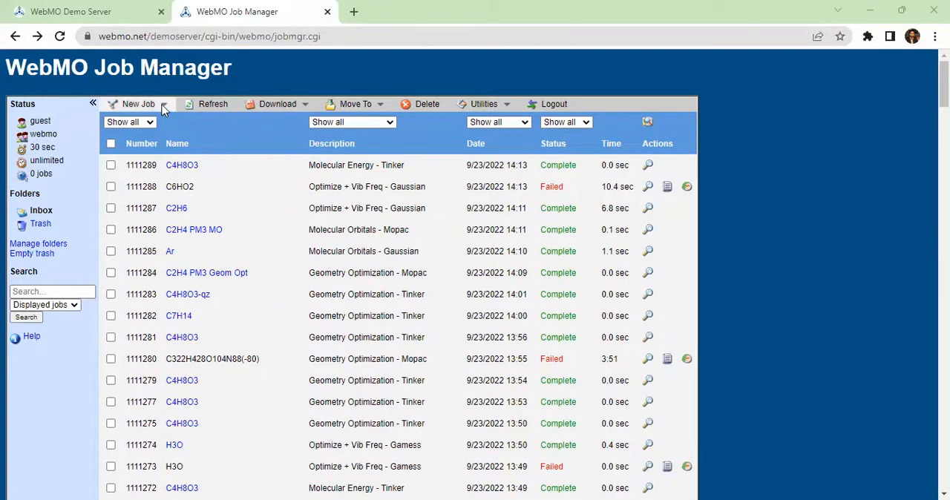
{"action": "left_click", "coordinate": [138, 104]}
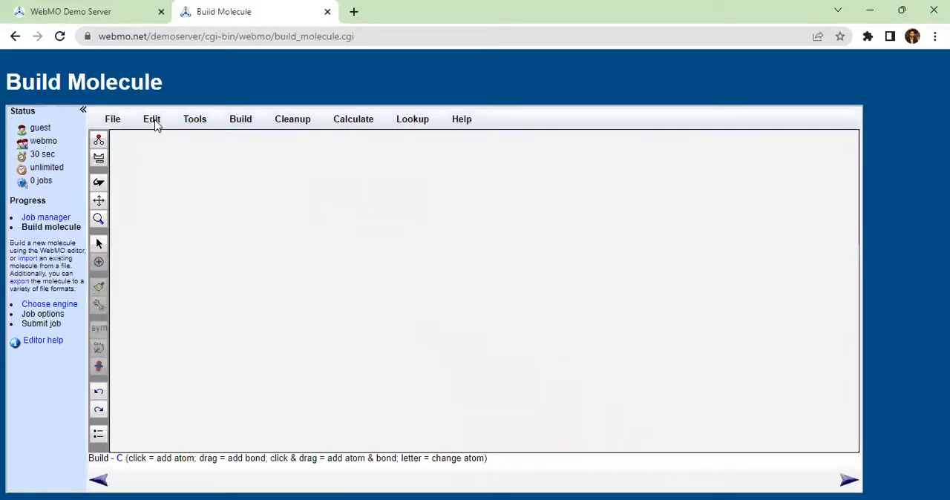
{"action": "left_click", "coordinate": [98, 157]}
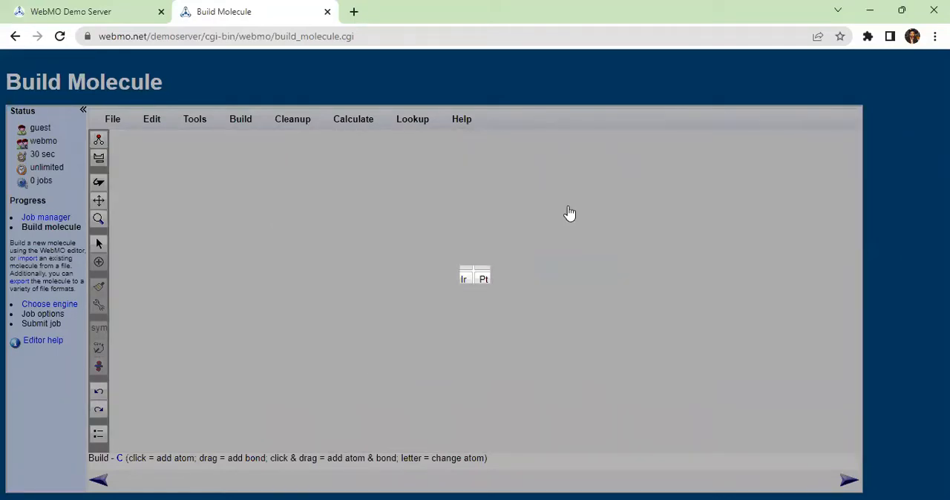
Place six carbon atoms in a ring and bond neighbouring carbons, doubling alternate bonds.
{"action": "left_click", "coordinate": [472, 205]}
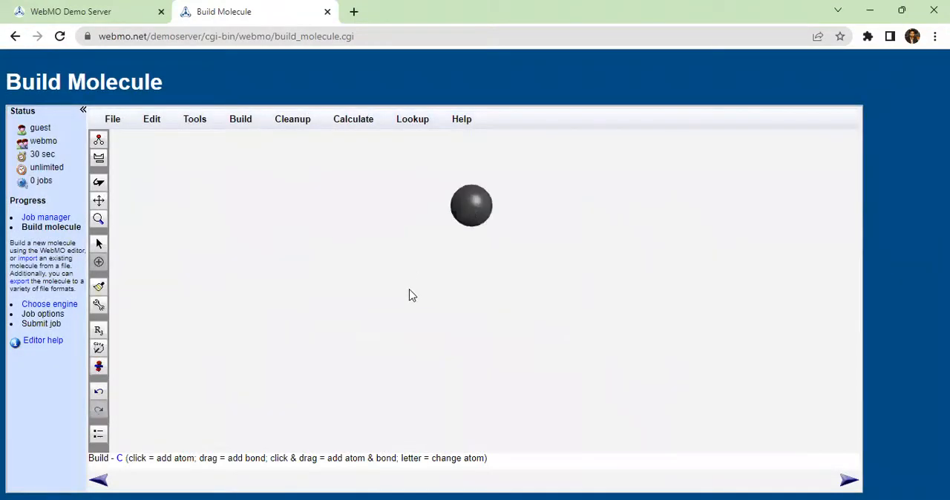
{"action": "left_click", "coordinate": [374, 260]}
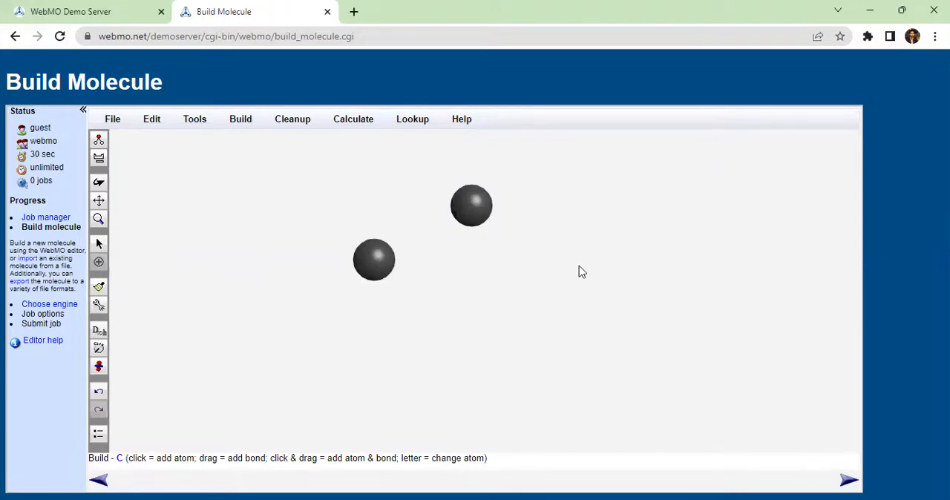
{"action": "left_click", "coordinate": [578, 266]}
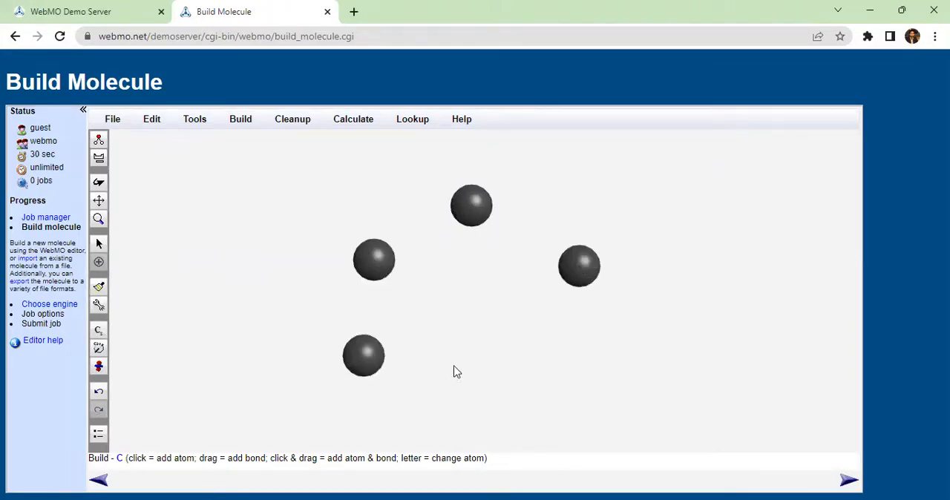
{"action": "left_click", "coordinate": [573, 368]}
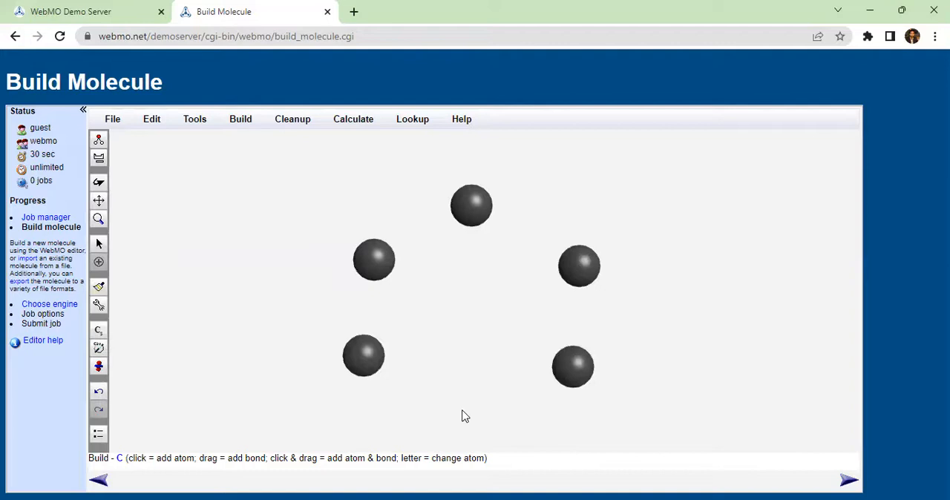
{"action": "left_click", "coordinate": [461, 409]}
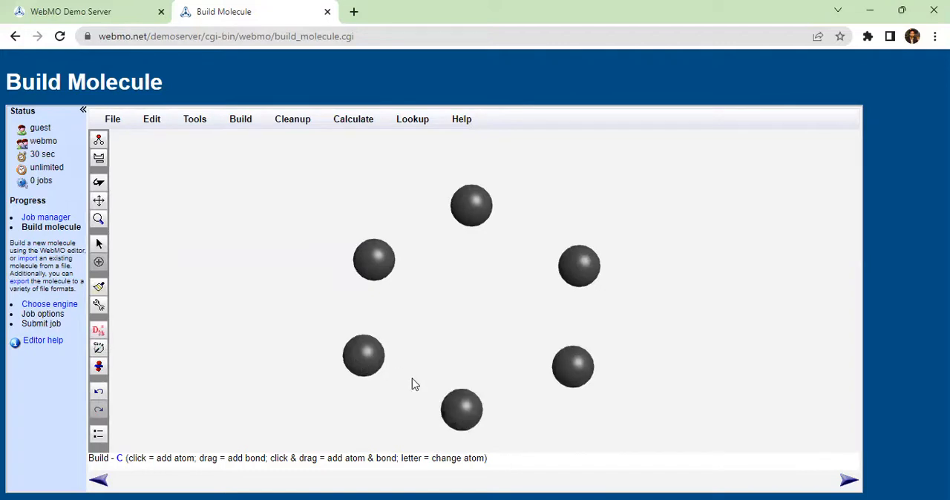
{"action": "left_click_drag", "start_coordinate": [364, 354], "coordinate": [461, 409]}
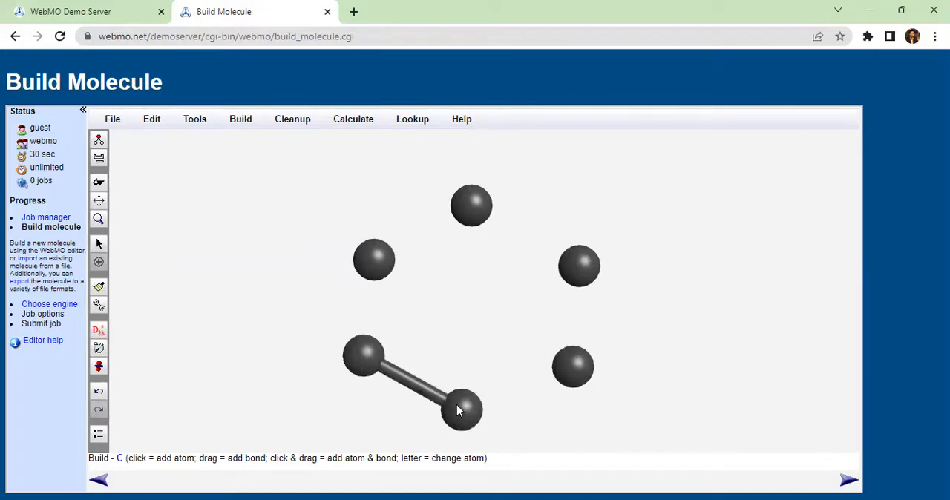
{"action": "left_click_drag", "start_coordinate": [463, 410], "coordinate": [573, 365]}
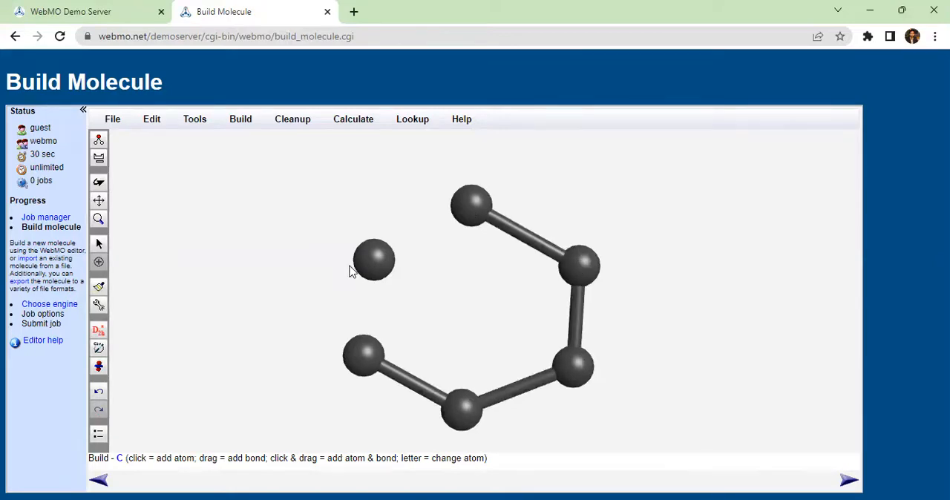
{"action": "left_click_drag", "start_coordinate": [374, 259], "coordinate": [471, 204]}
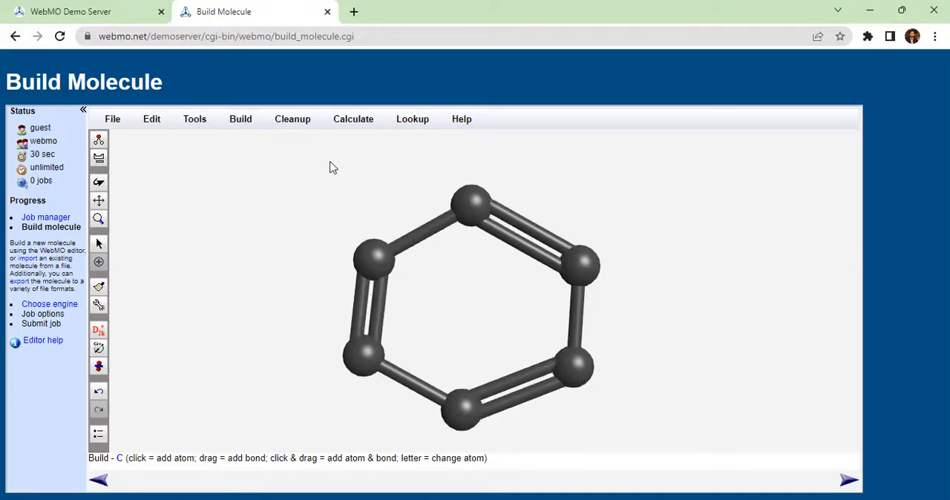
Add hydrogens via Cleanup to turn the carbon ring into benzene.
{"action": "left_click", "coordinate": [292, 118]}
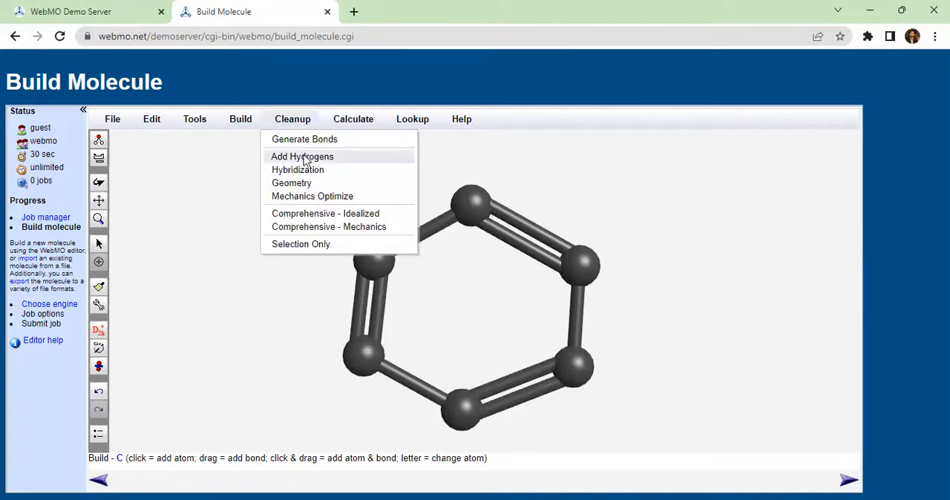
{"action": "left_click", "coordinate": [303, 156]}
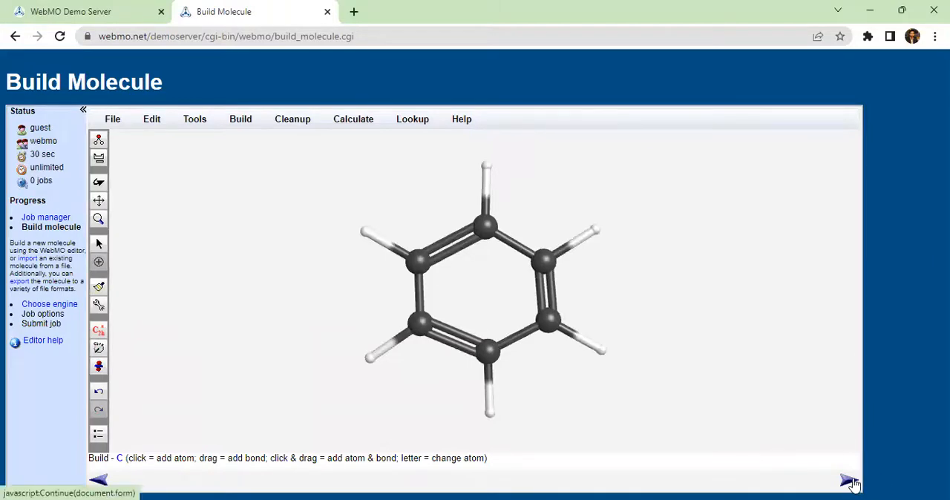
Accept benzene without symmetrizing and continue with Gaussian to the job options.
{"action": "left_click", "coordinate": [849, 480]}
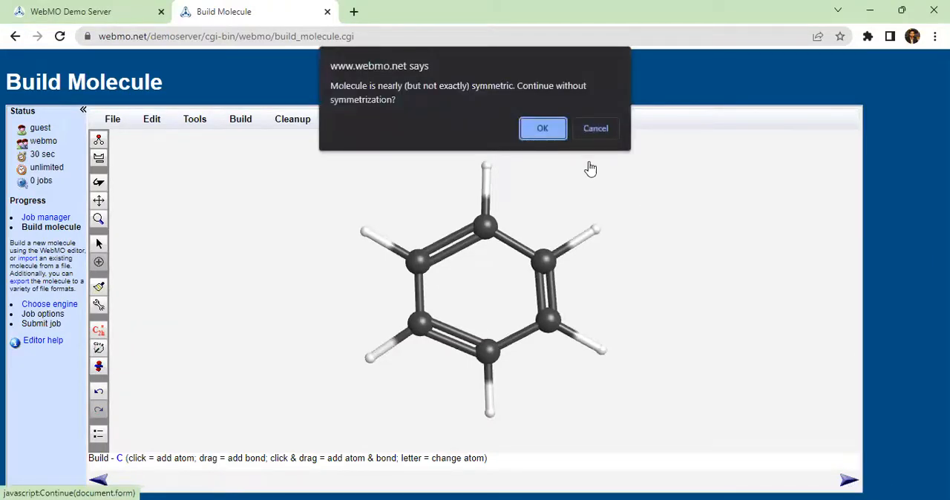
{"action": "left_click", "coordinate": [541, 127]}
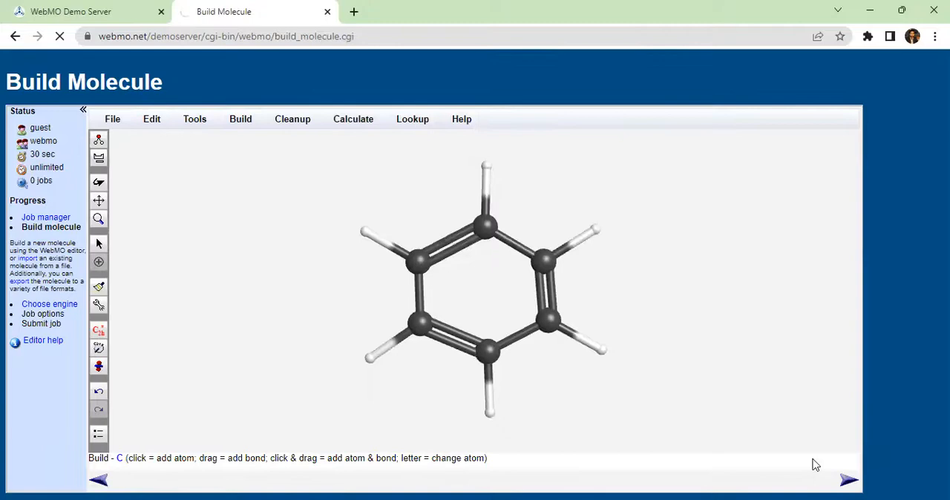
{"action": "left_click", "coordinate": [49, 303]}
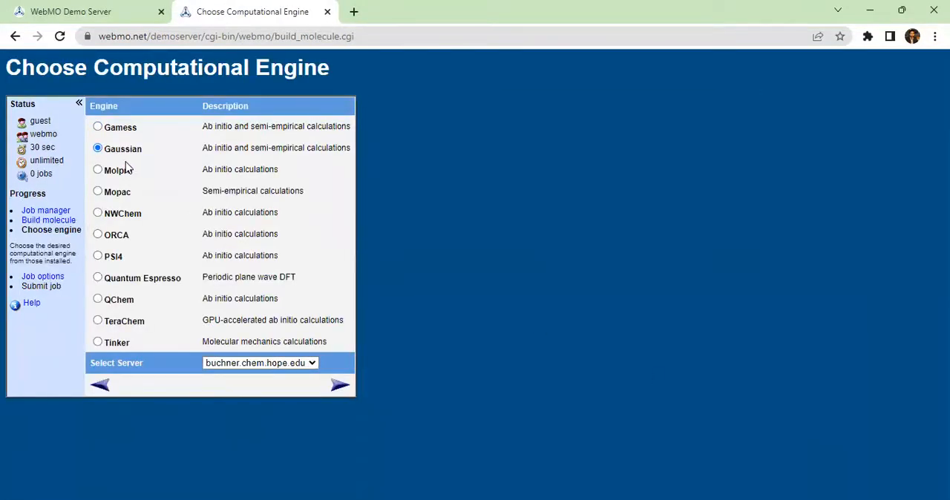
{"action": "mouse_move", "coordinate": [115, 235]}
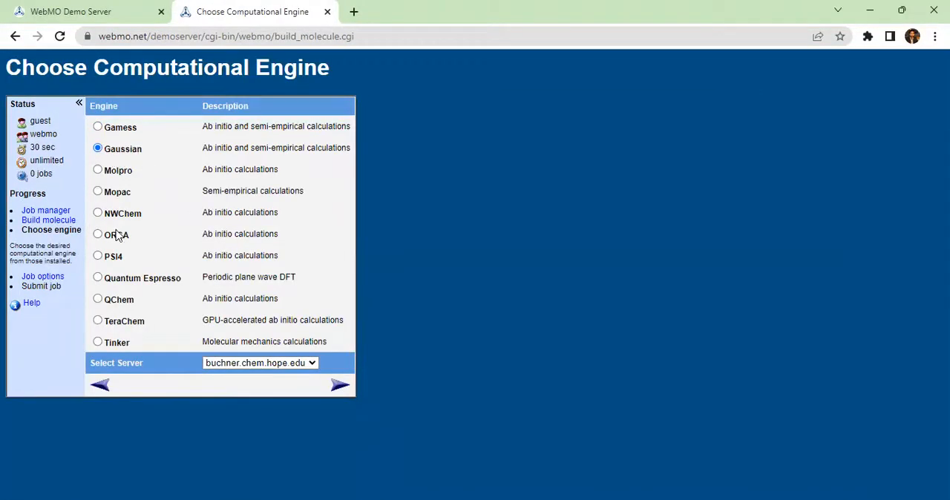
{"action": "mouse_move", "coordinate": [251, 342]}
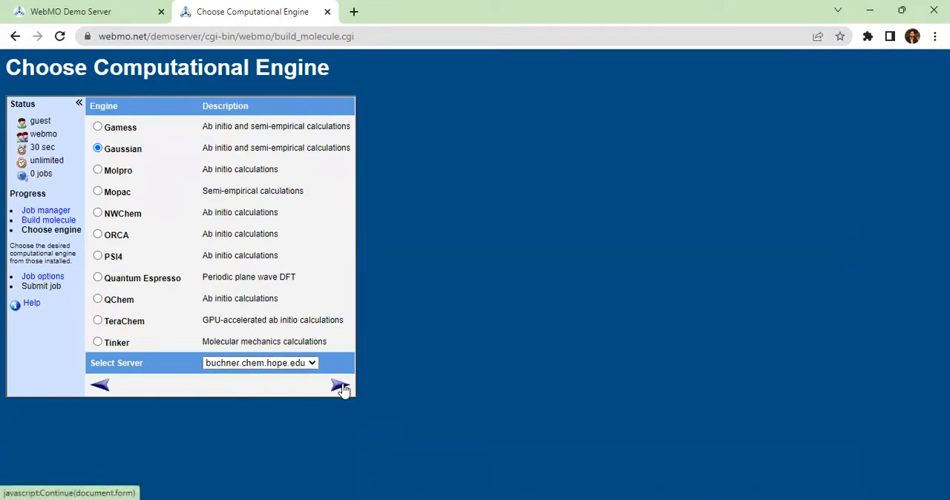
{"action": "left_click", "coordinate": [338, 386]}
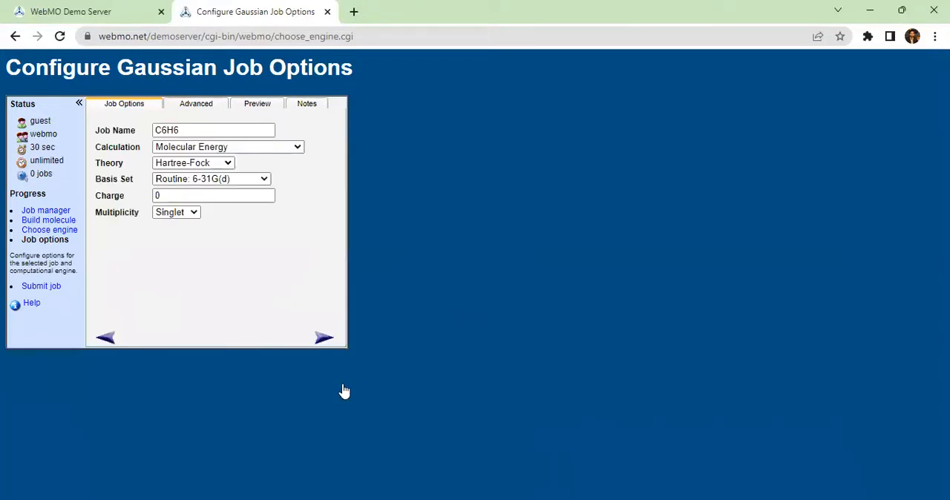
Submit a Molecular Orbitals job with Hartree-Fock theory and Minimal STO-3G basis.
{"action": "left_click", "coordinate": [228, 145]}
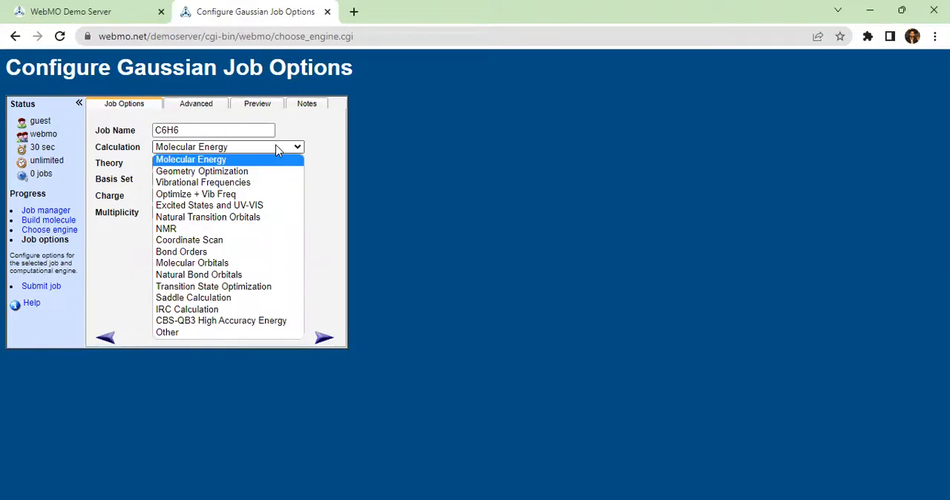
{"action": "mouse_move", "coordinate": [191, 263]}
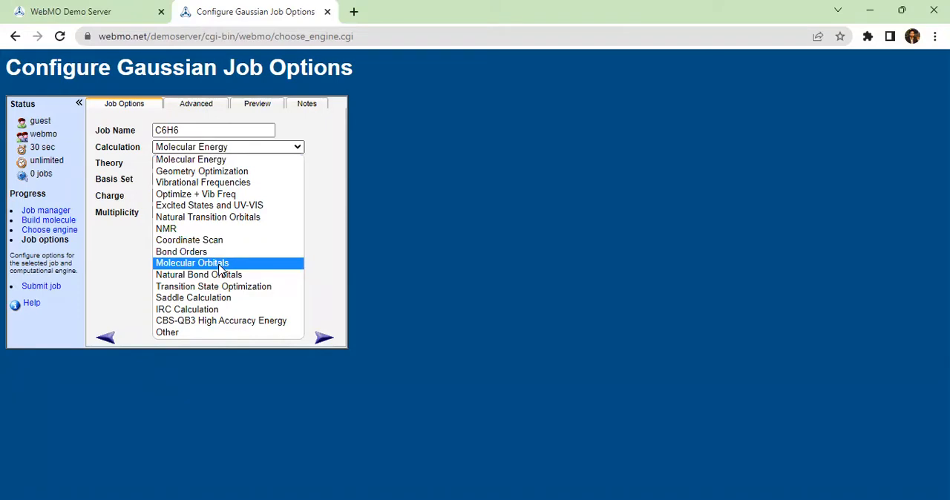
{"action": "left_click", "coordinate": [192, 263]}
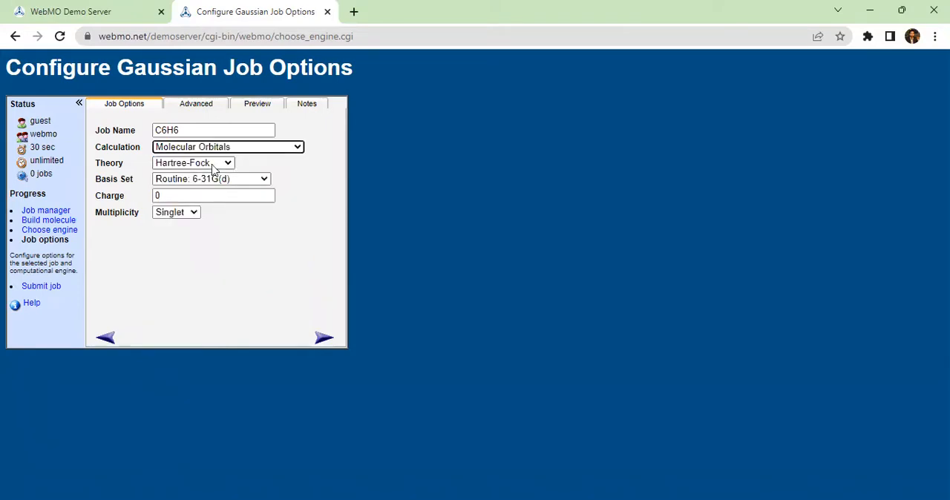
{"action": "left_click", "coordinate": [193, 163]}
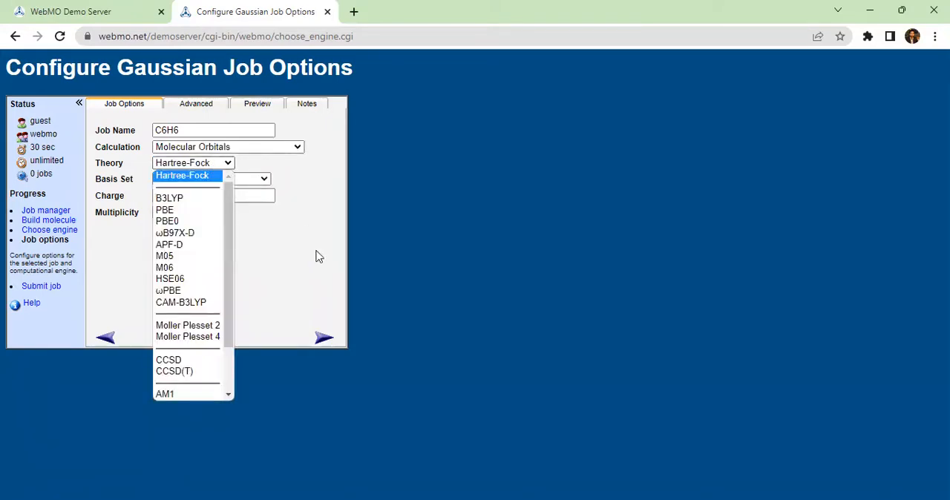
{"action": "left_click", "coordinate": [181, 175]}
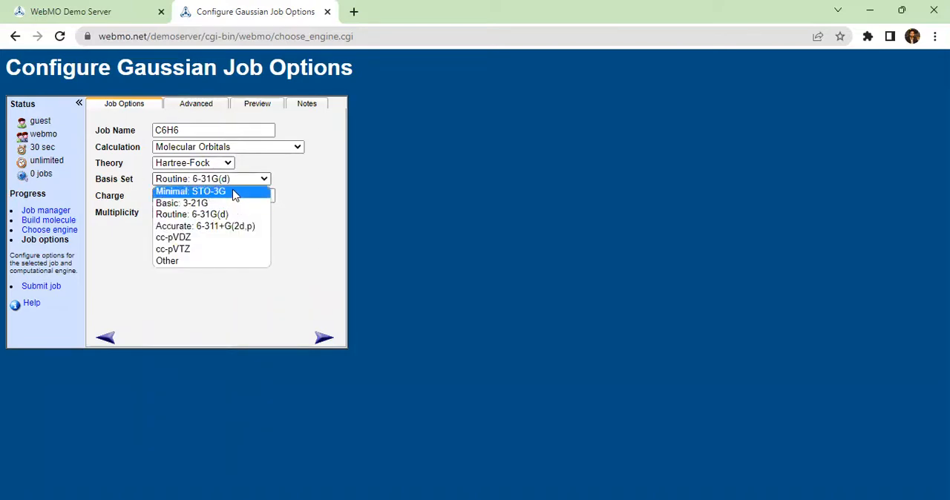
{"action": "left_click", "coordinate": [190, 190]}
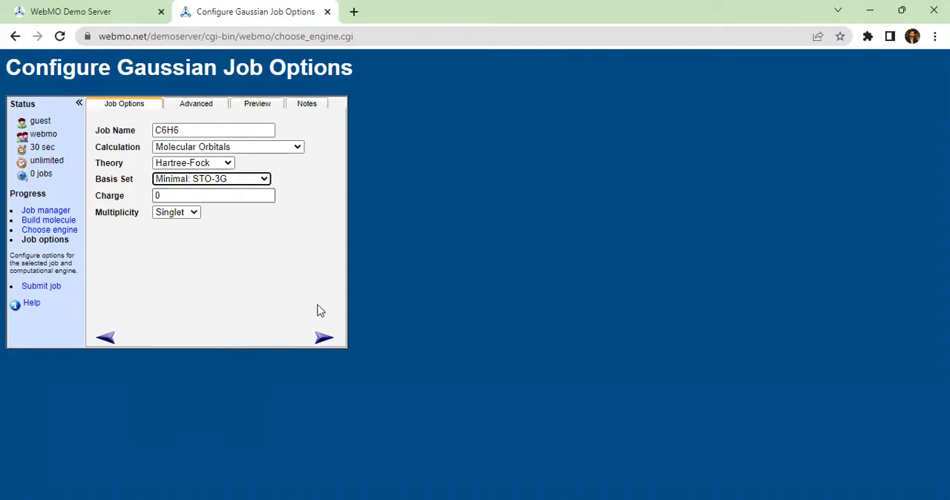
{"action": "left_click", "coordinate": [324, 338]}
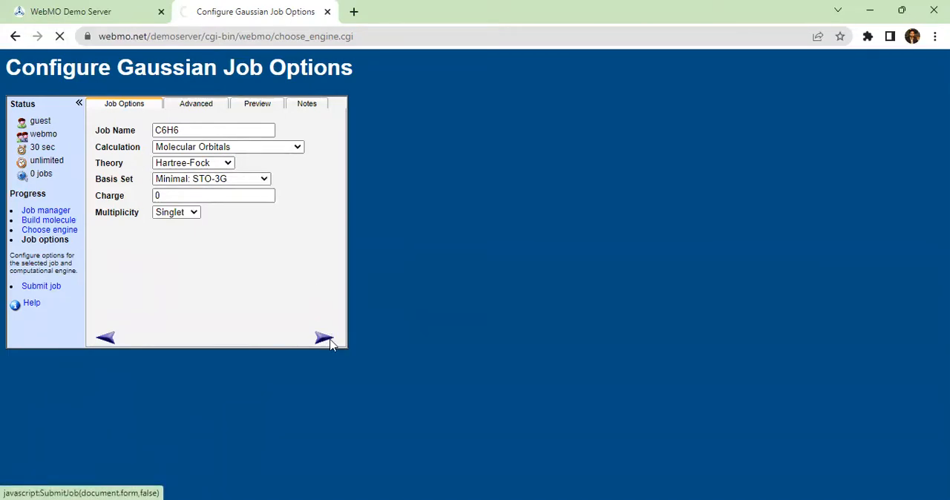
{"action": "left_click", "coordinate": [324, 336]}
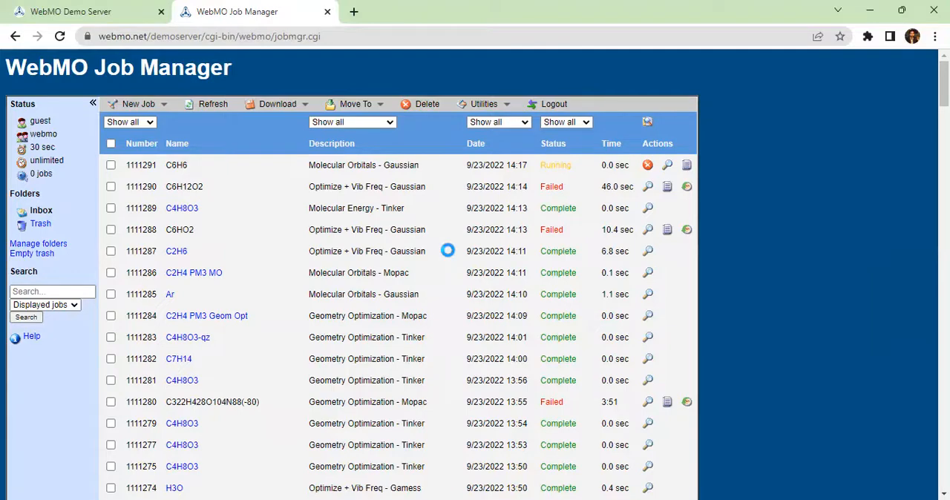
View the completed C6H6 Molecular Orbitals - Gaussian job from the Job Manager.
{"action": "scroll", "scroll_direction": "down", "scroll_amount": 3}
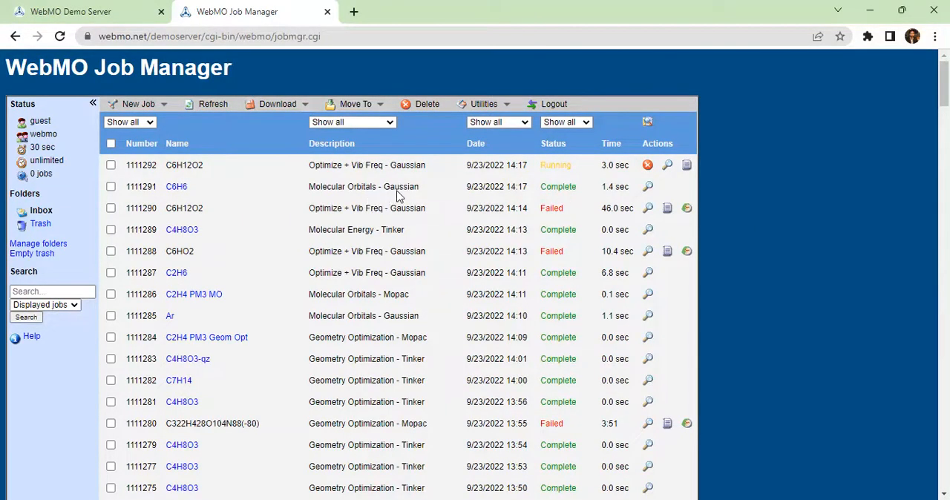
{"action": "mouse_move", "coordinate": [647, 187]}
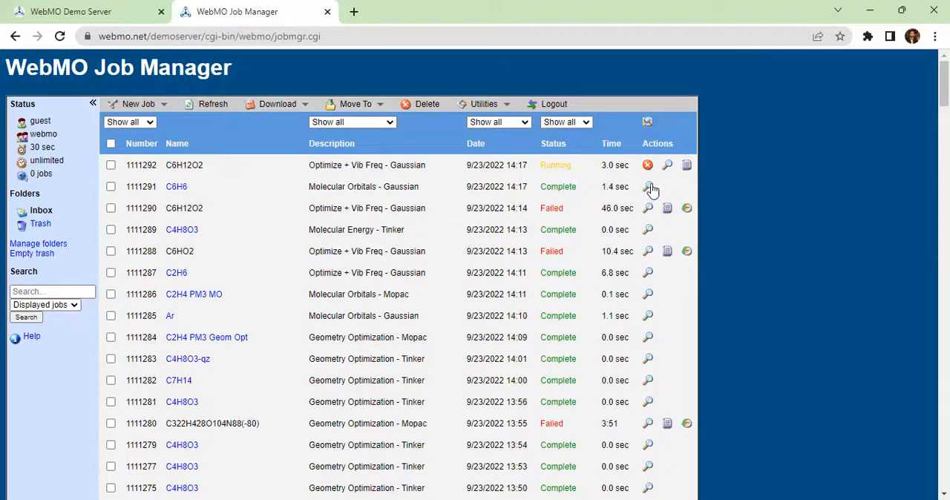
{"action": "mouse_move", "coordinate": [647, 187]}
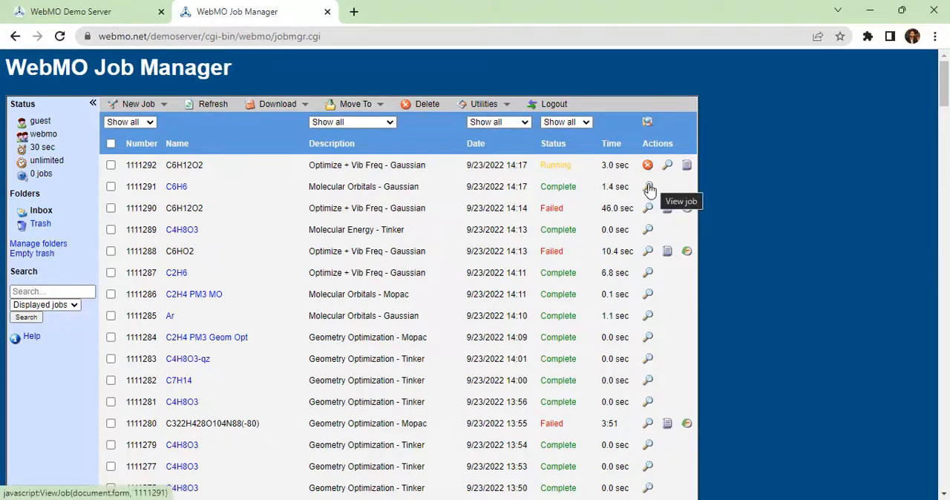
{"action": "left_click", "coordinate": [647, 187]}
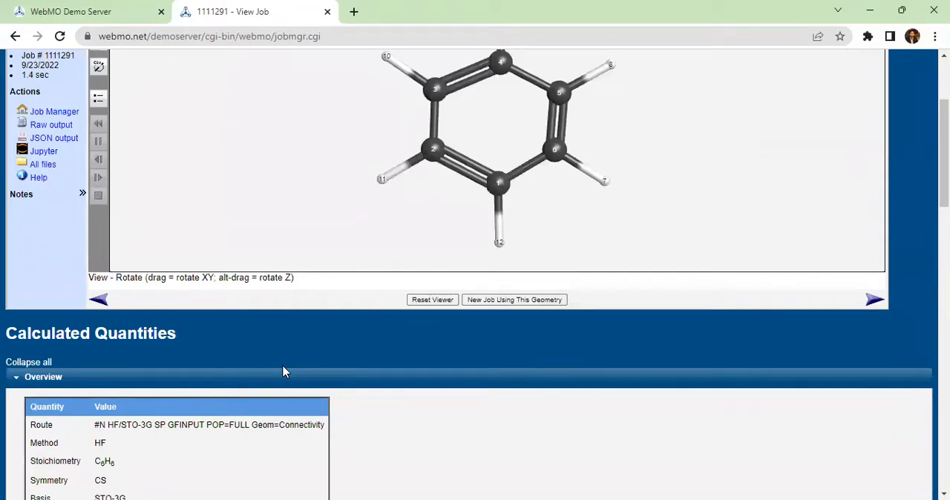
Scroll through benzene's calculated quantities and show all 36 molecular orbitals in the table.
{"action": "scroll", "scroll_direction": "down", "scroll_amount": 3}
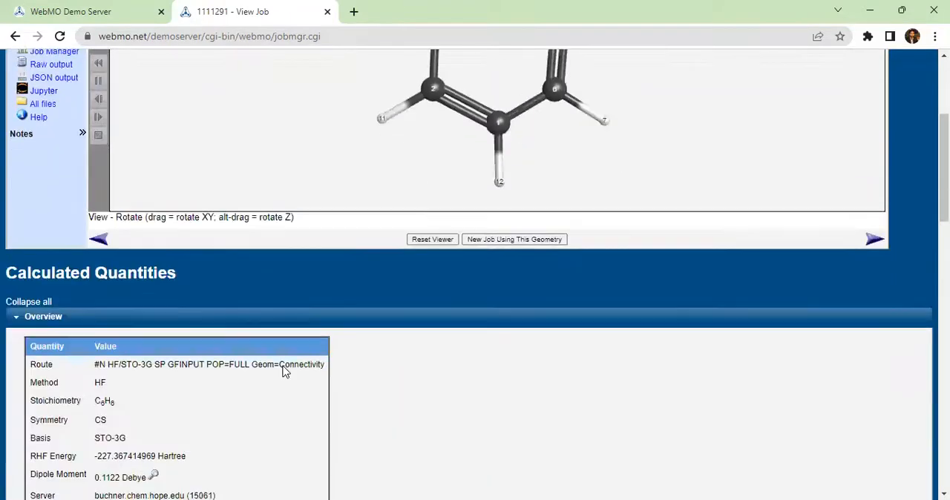
{"action": "scroll", "scroll_direction": "down", "scroll_amount": 3}
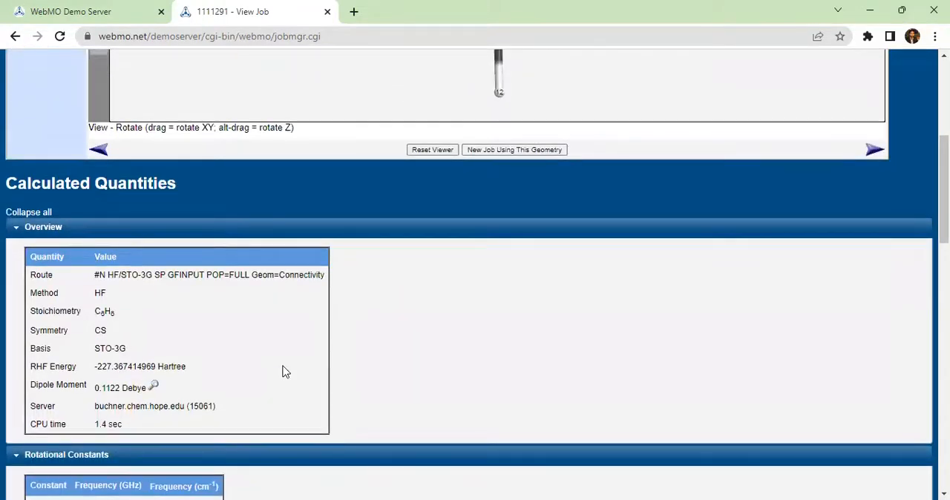
{"action": "scroll", "scroll_direction": "down", "scroll_amount": 3}
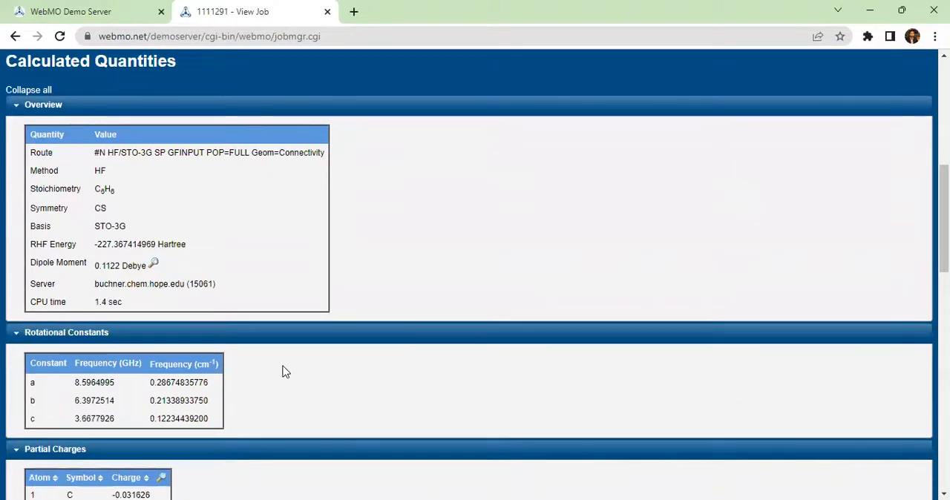
{"action": "mouse_move", "coordinate": [104, 276]}
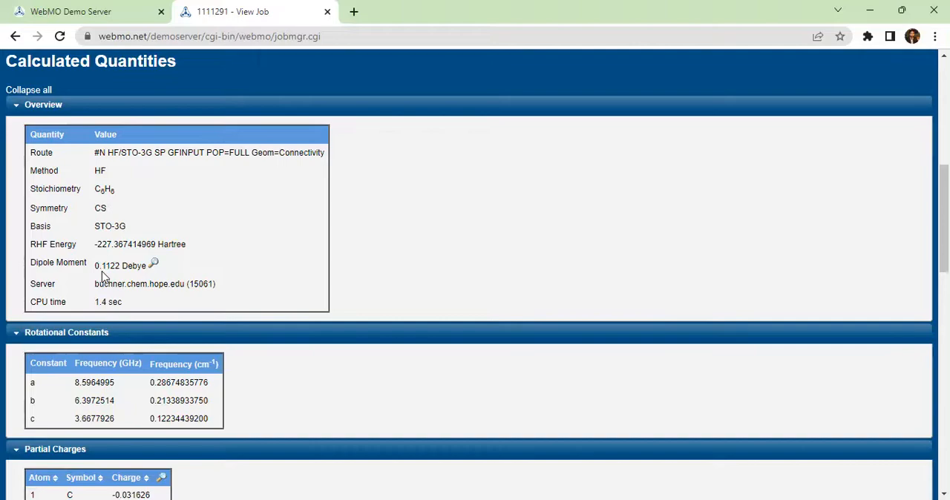
{"action": "scroll", "scroll_direction": "down", "scroll_amount": 3}
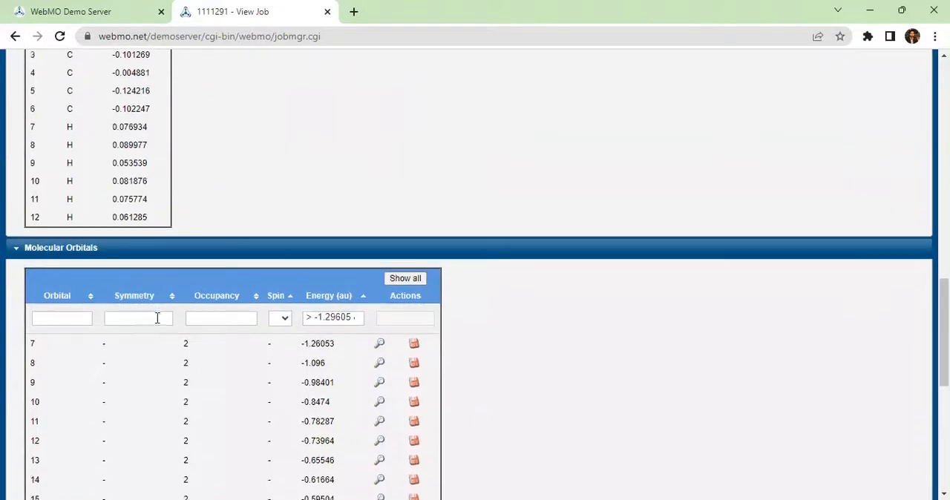
{"action": "scroll", "scroll_direction": "down", "scroll_amount": 3}
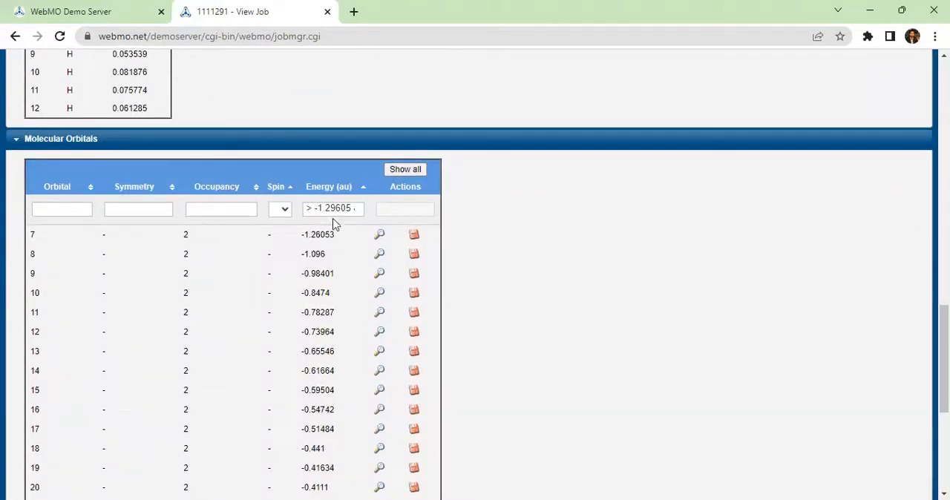
{"action": "mouse_move", "coordinate": [356, 205]}
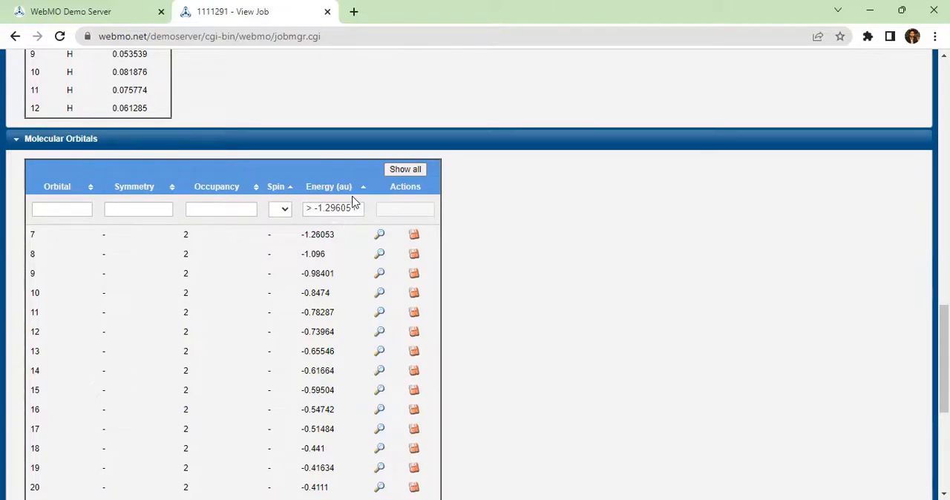
{"action": "mouse_move", "coordinate": [351, 257]}
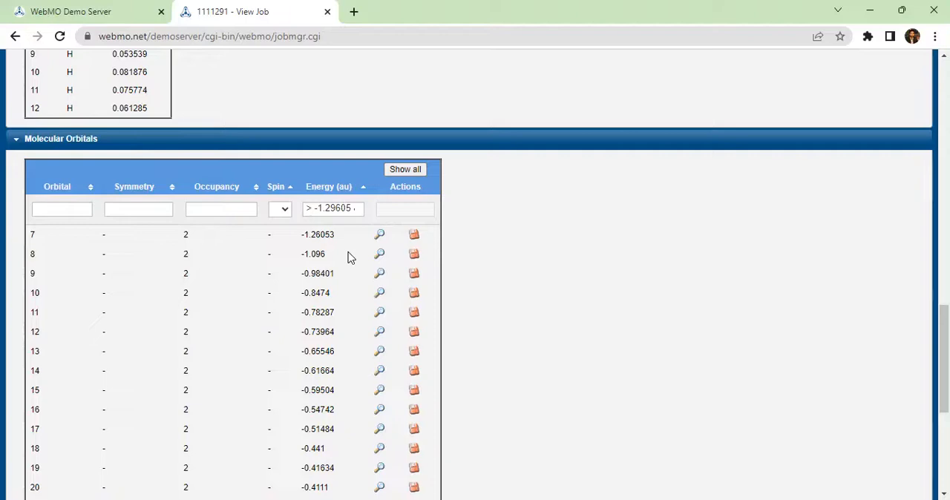
{"action": "scroll", "scroll_direction": "down", "scroll_amount": 3}
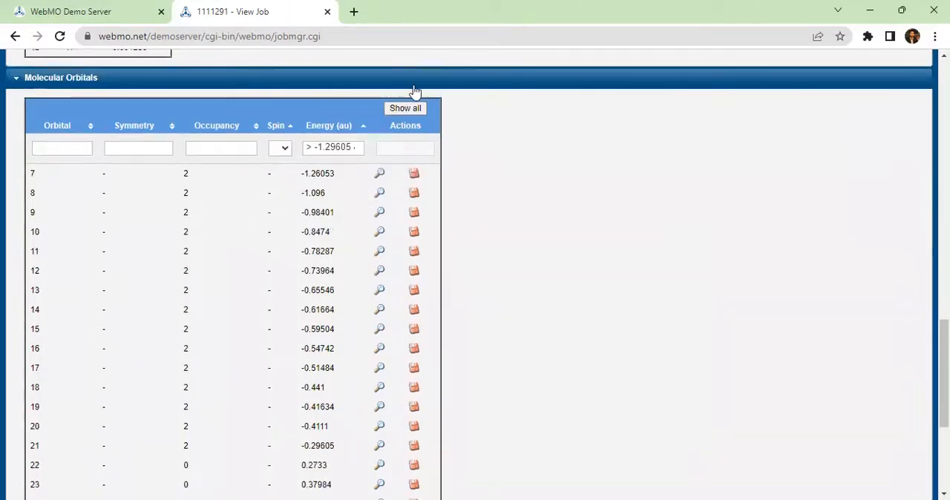
{"action": "left_click", "coordinate": [405, 107]}
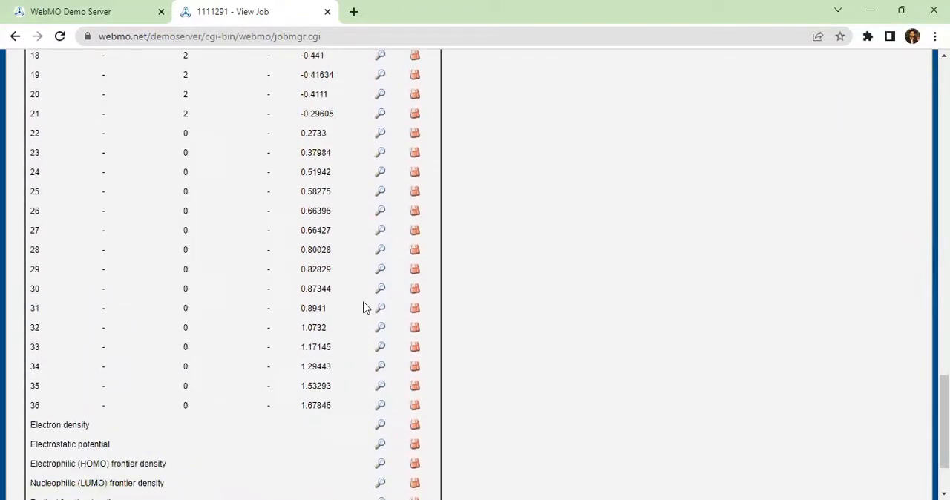
{"action": "scroll", "scroll_direction": "down", "scroll_amount": 3}
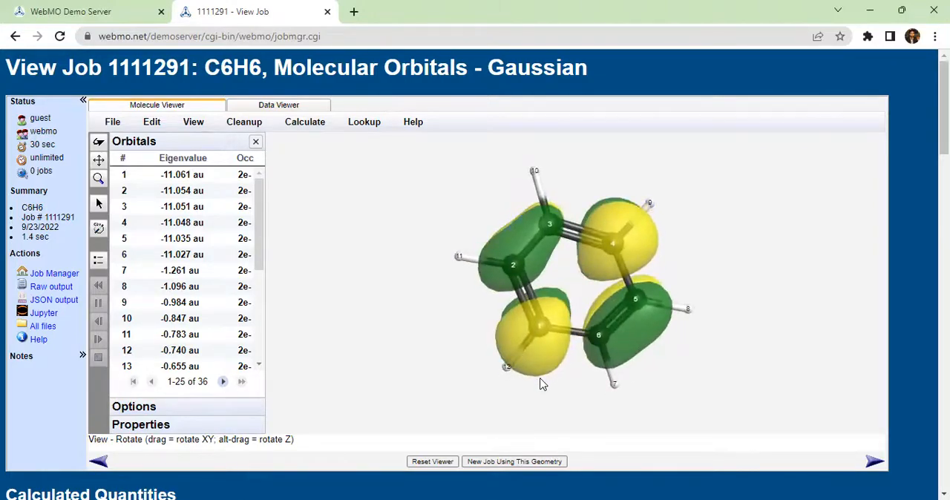
Rotate benzene to inspect the green and yellow orbital lobes from other angles.
{"action": "left_click_drag", "start_coordinate": [541, 382], "coordinate": [533, 382]}
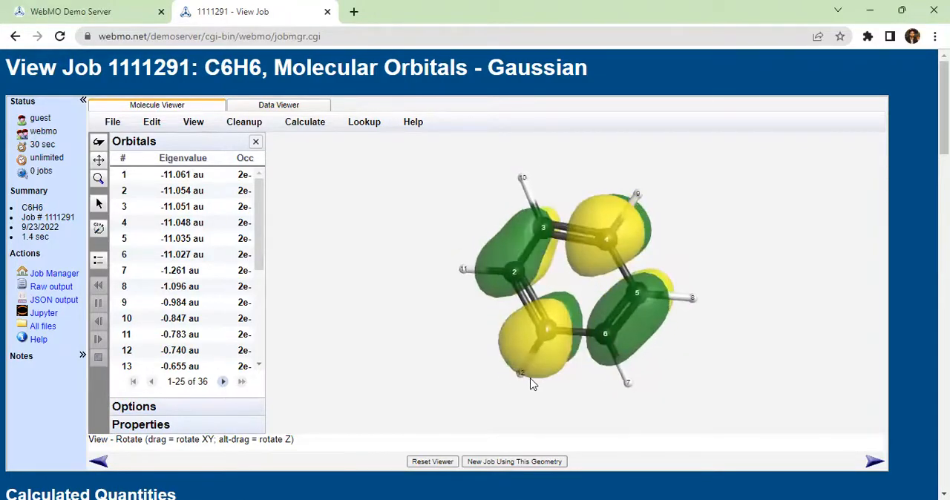
{"action": "left_click_drag", "start_coordinate": [531, 383], "coordinate": [549, 379]}
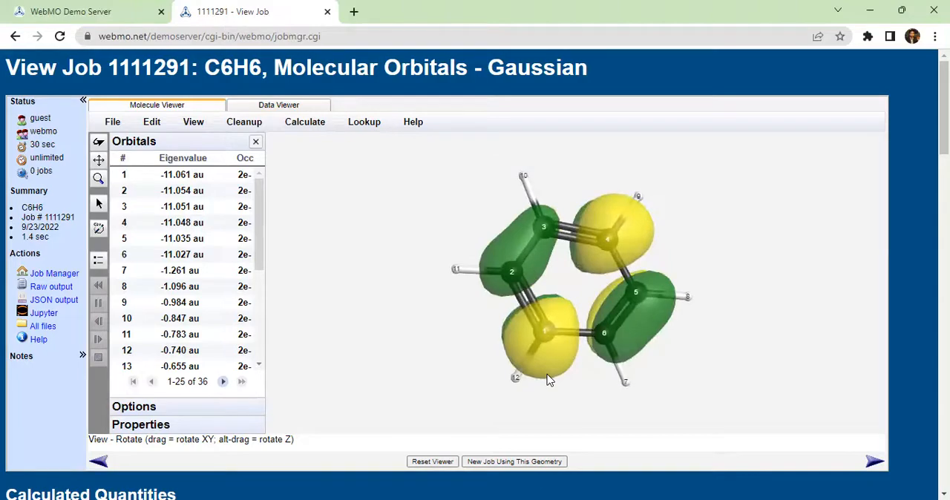
{"action": "scroll", "scroll_direction": "down", "scroll_amount": 3}
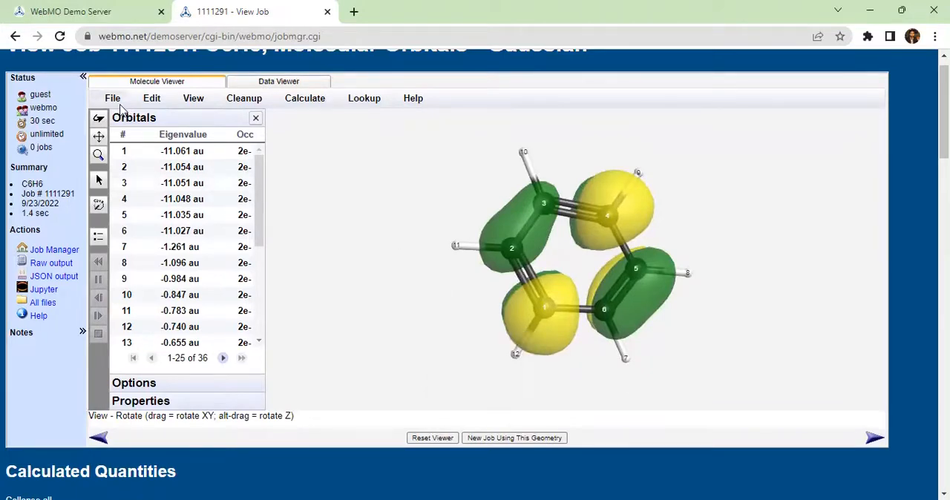
Start exporting the benzene molecule and list the available file formats.
{"action": "left_click", "coordinate": [113, 98]}
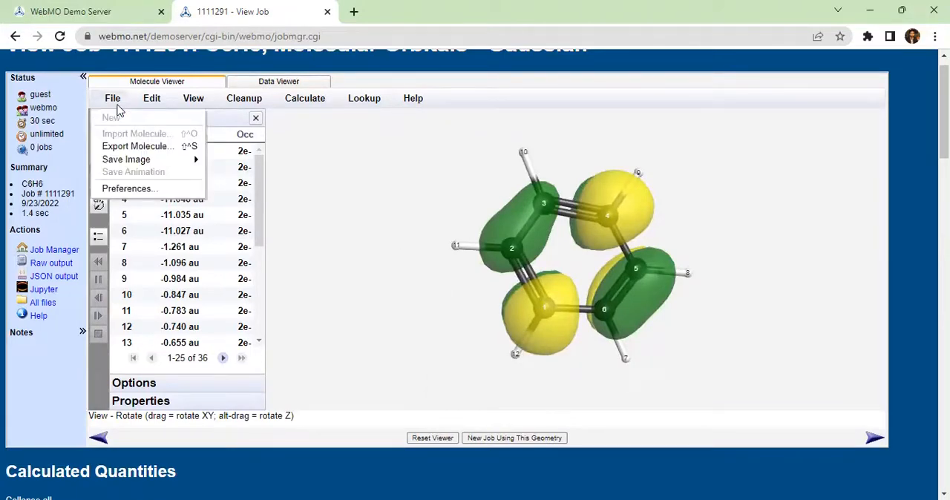
{"action": "mouse_move", "coordinate": [126, 159]}
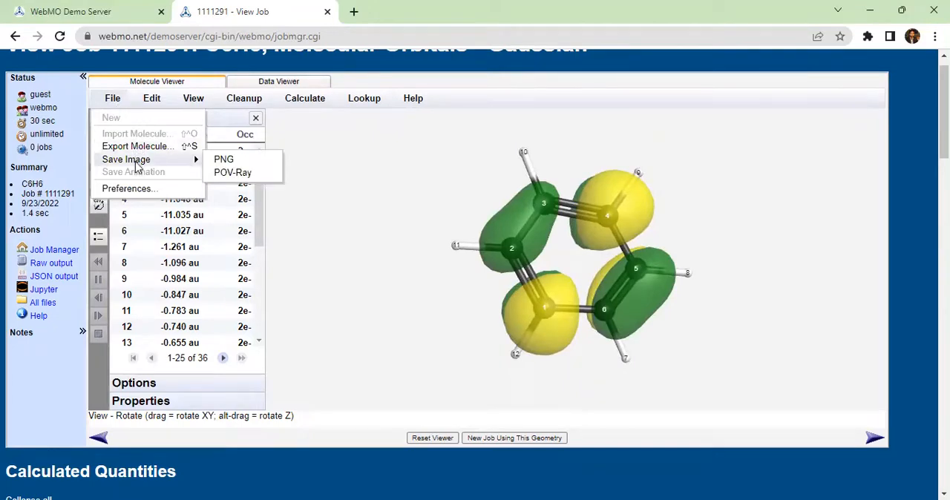
{"action": "mouse_move", "coordinate": [184, 145]}
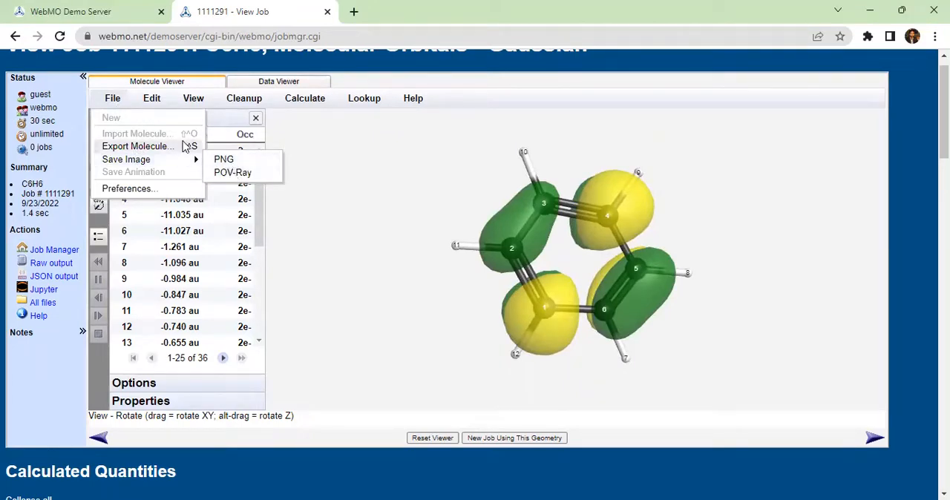
{"action": "left_click", "coordinate": [137, 145]}
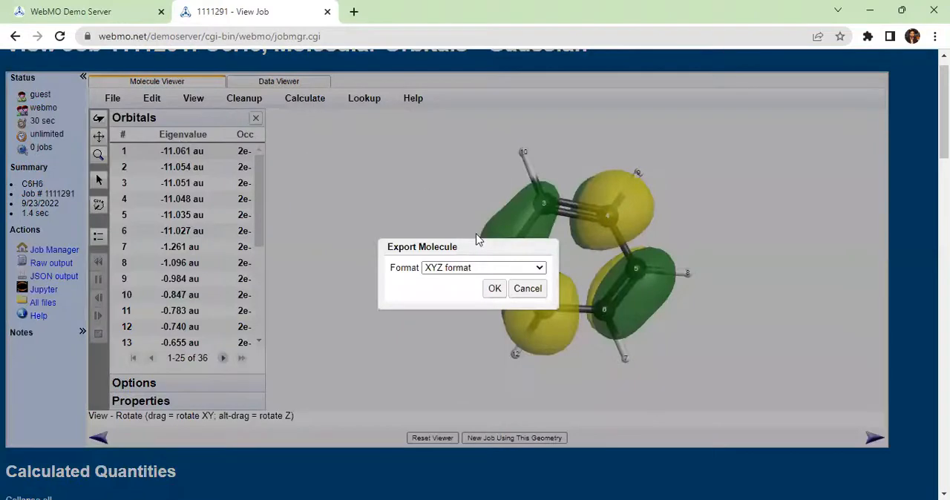
{"action": "left_click", "coordinate": [484, 267]}
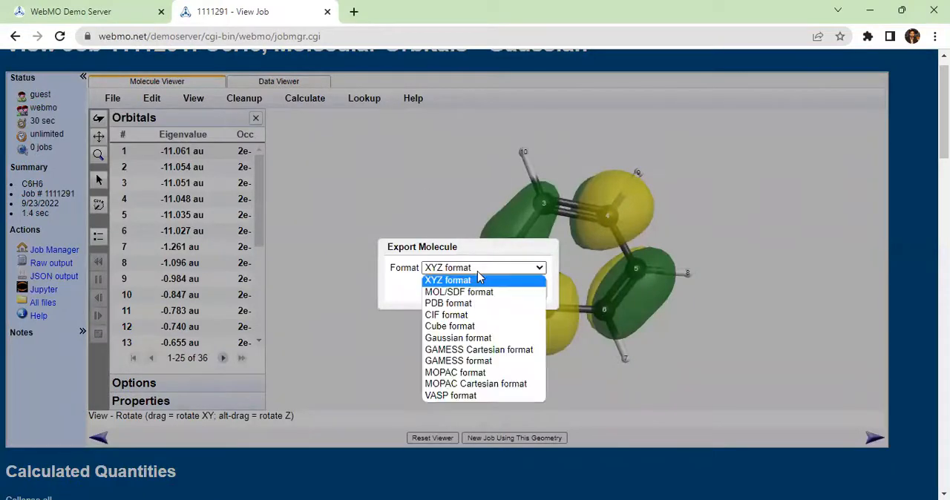
{"action": "mouse_move", "coordinate": [516, 226]}
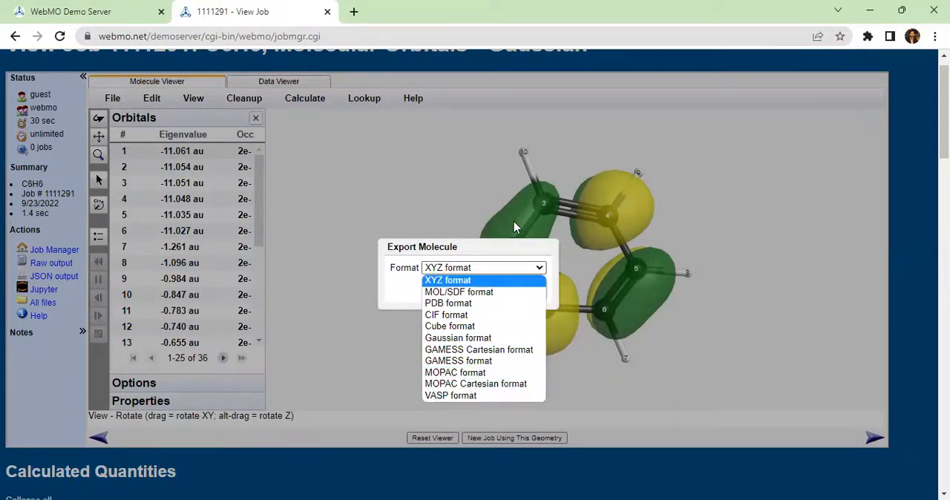
{"action": "mouse_move", "coordinate": [448, 303]}
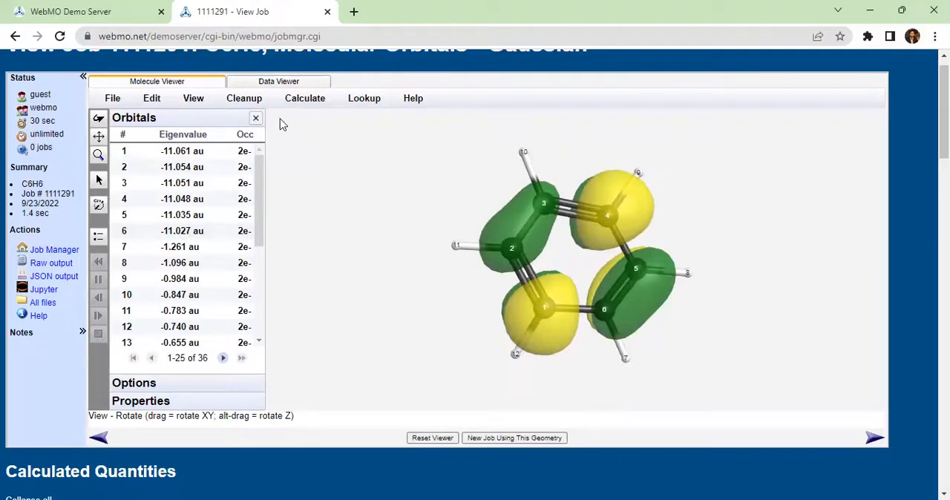
Hide the orbital surface, return to the job list and begin a fresh job.
{"action": "left_click", "coordinate": [255, 117]}
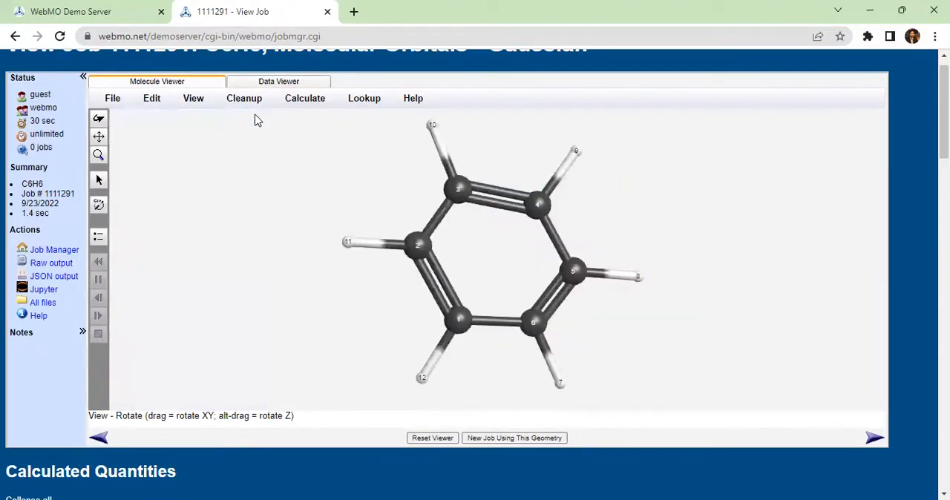
{"action": "mouse_move", "coordinate": [152, 98]}
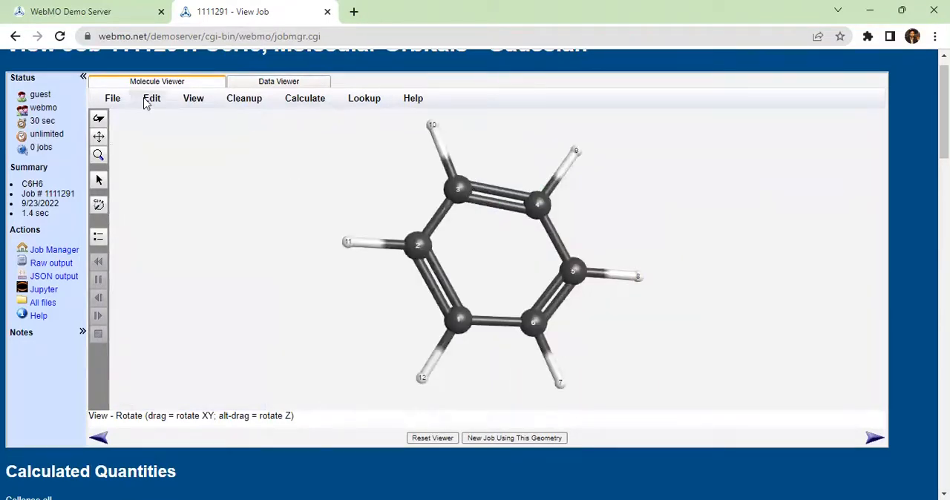
{"action": "mouse_move", "coordinate": [26, 43]}
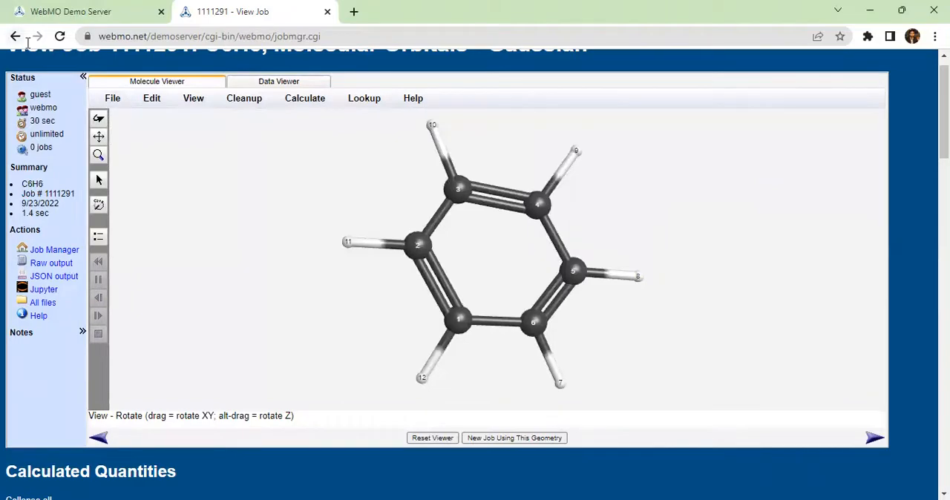
{"action": "left_click", "coordinate": [53, 250]}
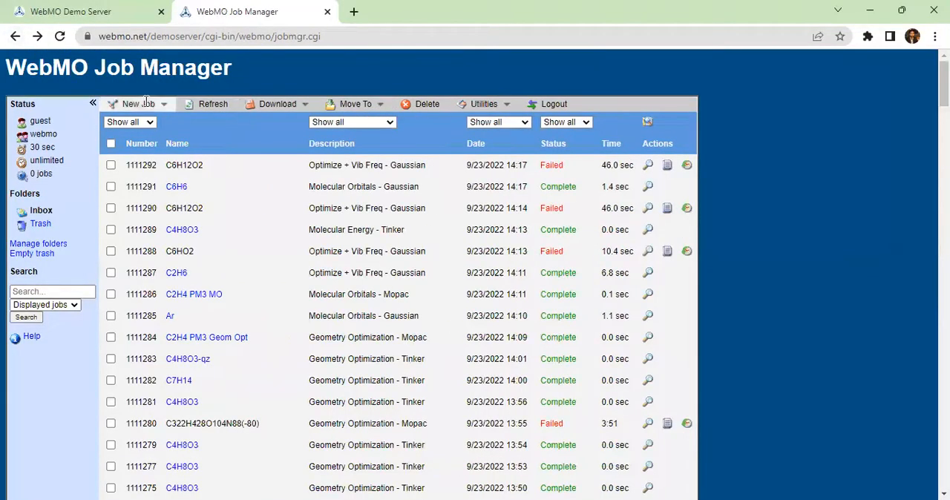
{"action": "left_click", "coordinate": [138, 104]}
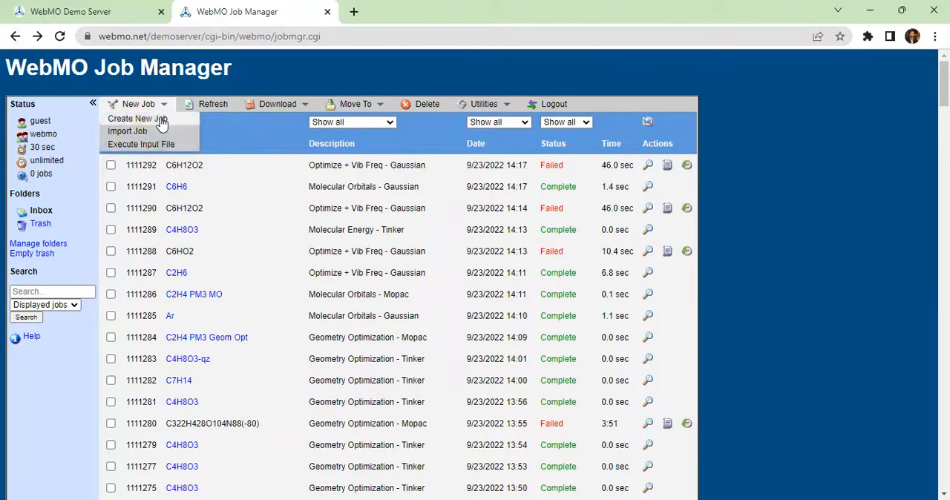
{"action": "left_click", "coordinate": [137, 119]}
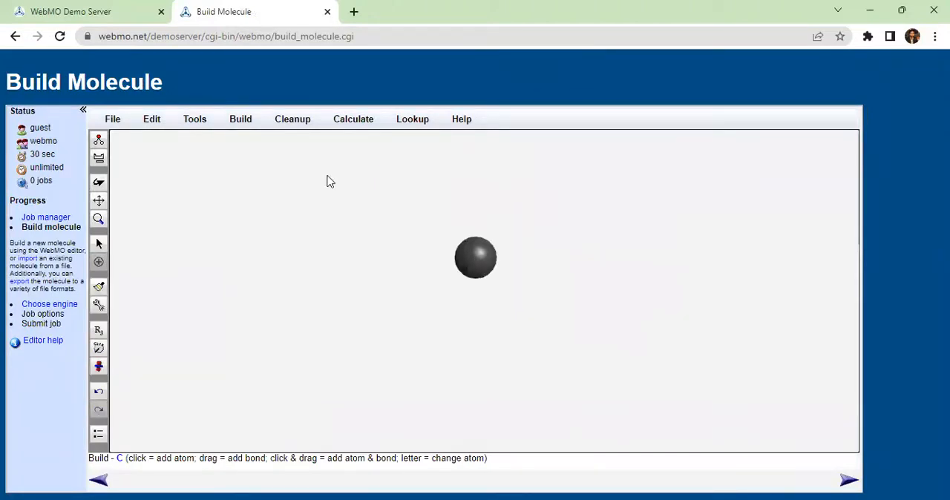
Add hydrogens to the lone carbon to form methane and continue to engine selection.
{"action": "left_click", "coordinate": [292, 119]}
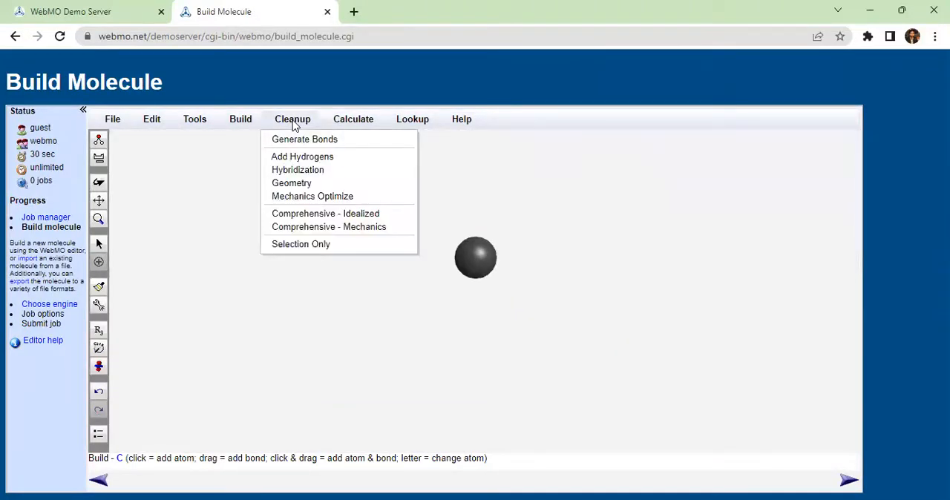
{"action": "left_click", "coordinate": [303, 156]}
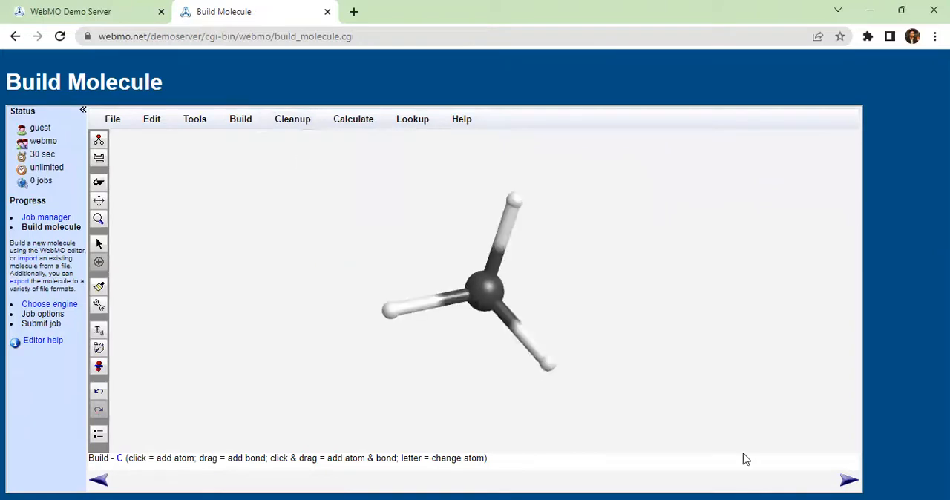
{"action": "left_click", "coordinate": [848, 481]}
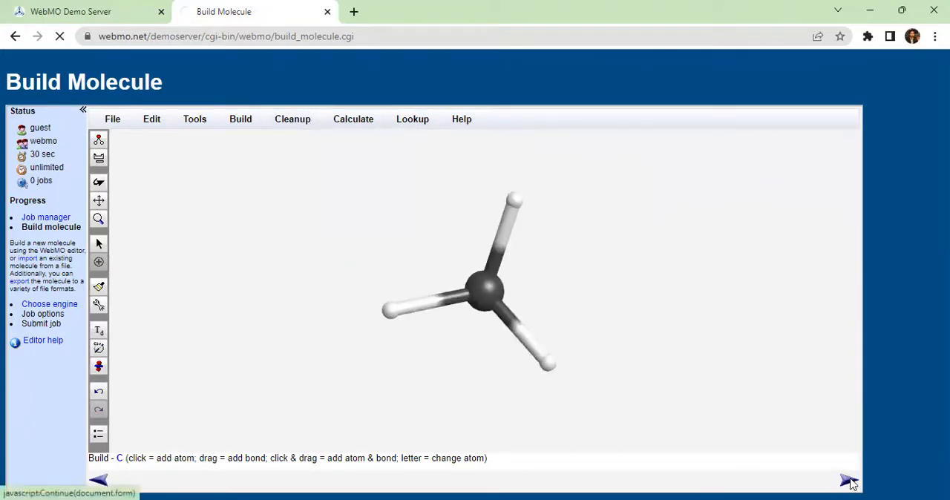
Submit a Gaussian NMR job for CH4 with the Minimal STO-3G basis set.
{"action": "left_click", "coordinate": [849, 481]}
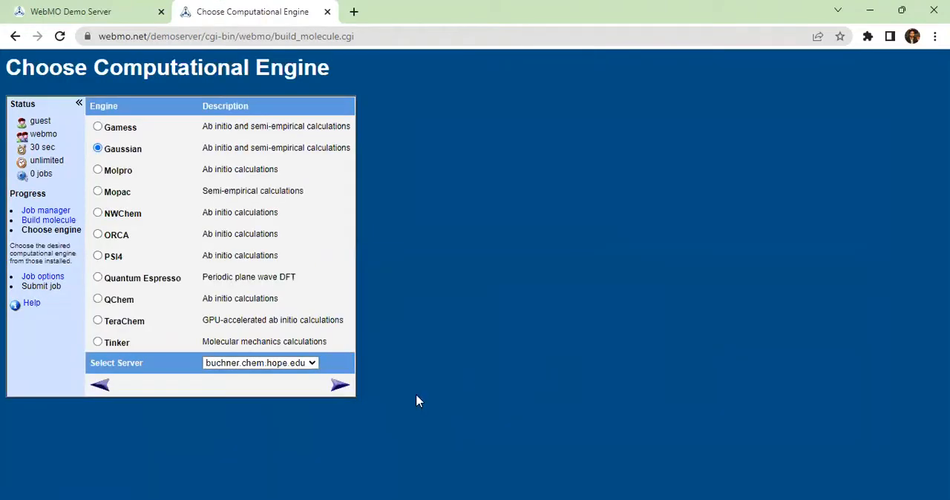
{"action": "left_click", "coordinate": [340, 384]}
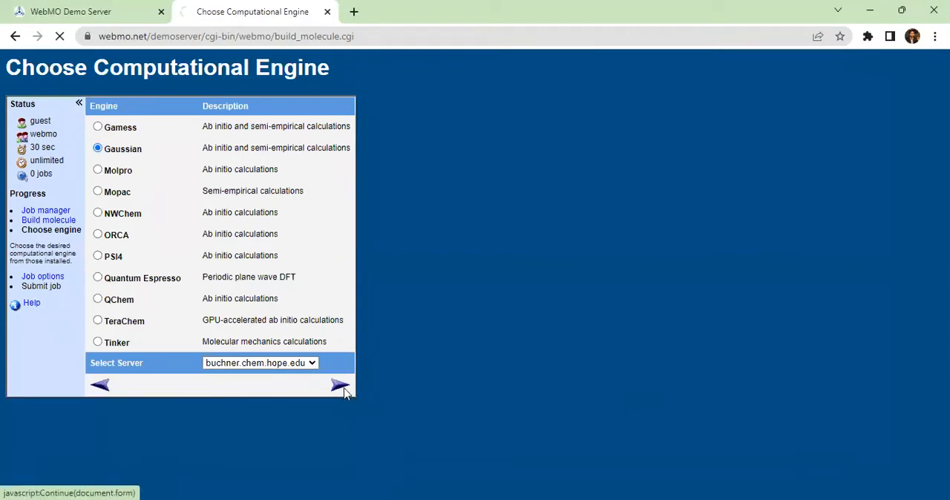
{"action": "left_click", "coordinate": [340, 384]}
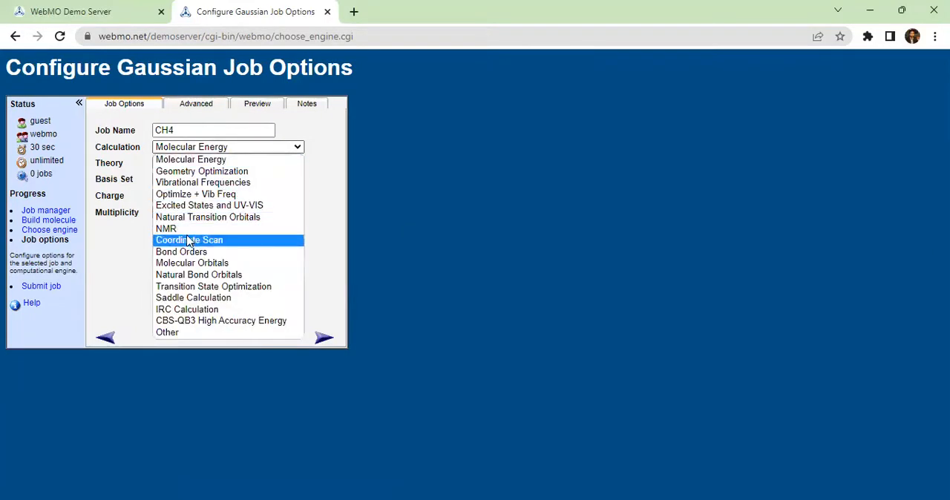
{"action": "left_click", "coordinate": [166, 229]}
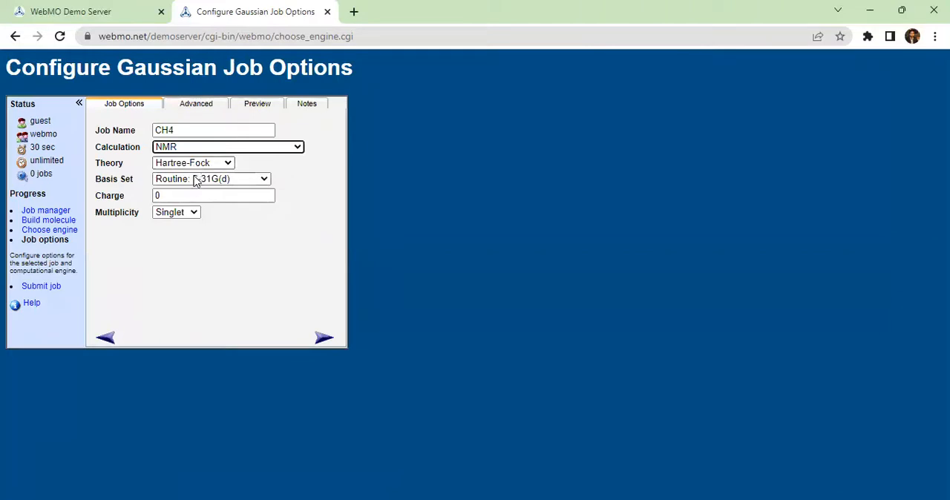
{"action": "left_click", "coordinate": [210, 179]}
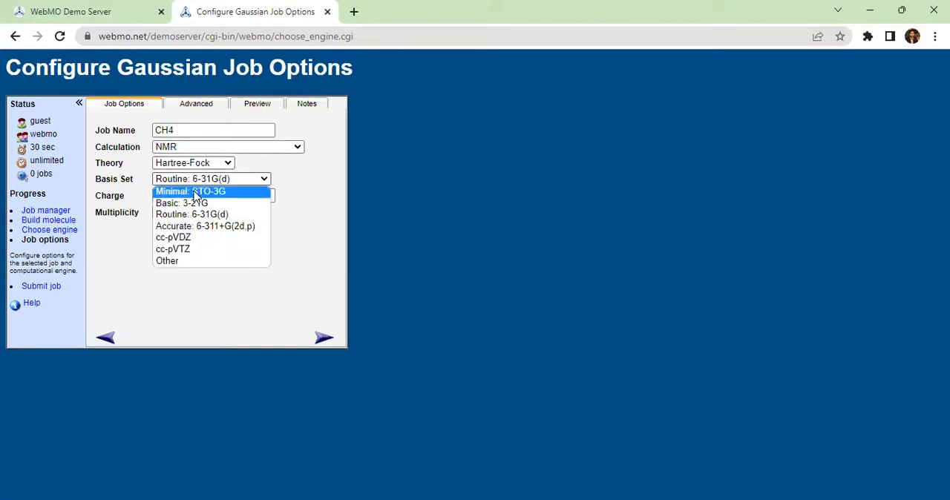
{"action": "left_click", "coordinate": [189, 190]}
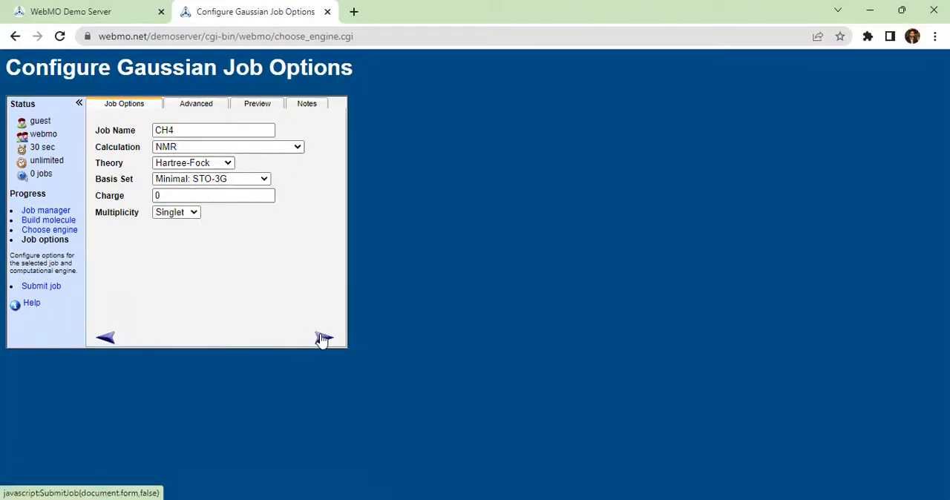
{"action": "left_click", "coordinate": [325, 338]}
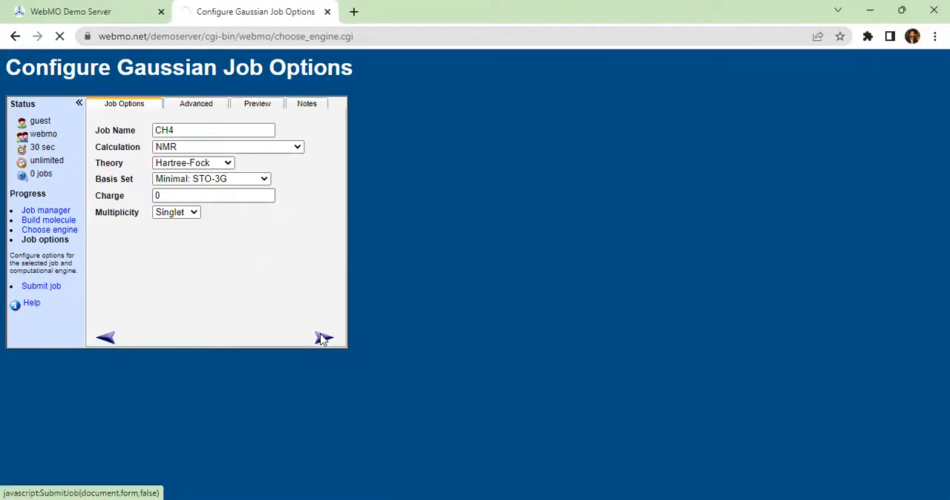
{"action": "left_click", "coordinate": [324, 338]}
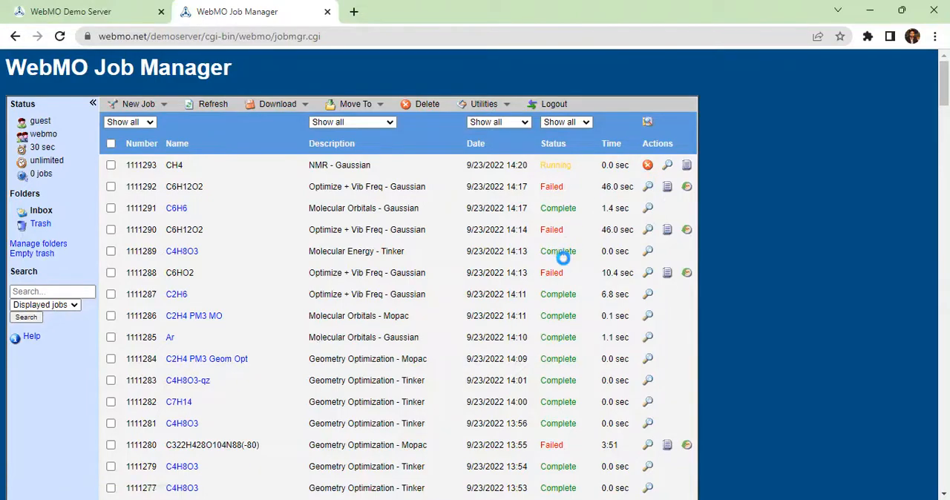
{"action": "mouse_move", "coordinate": [590, 287]}
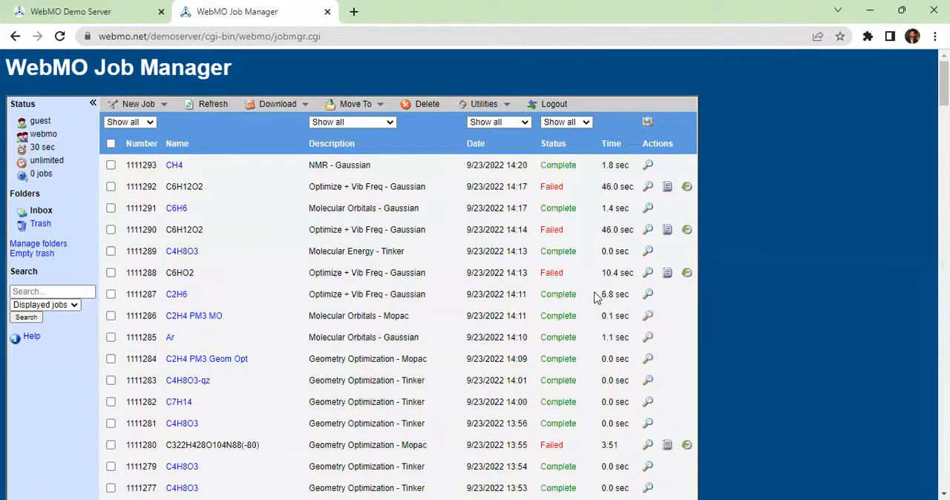
{"action": "mouse_move", "coordinate": [647, 165]}
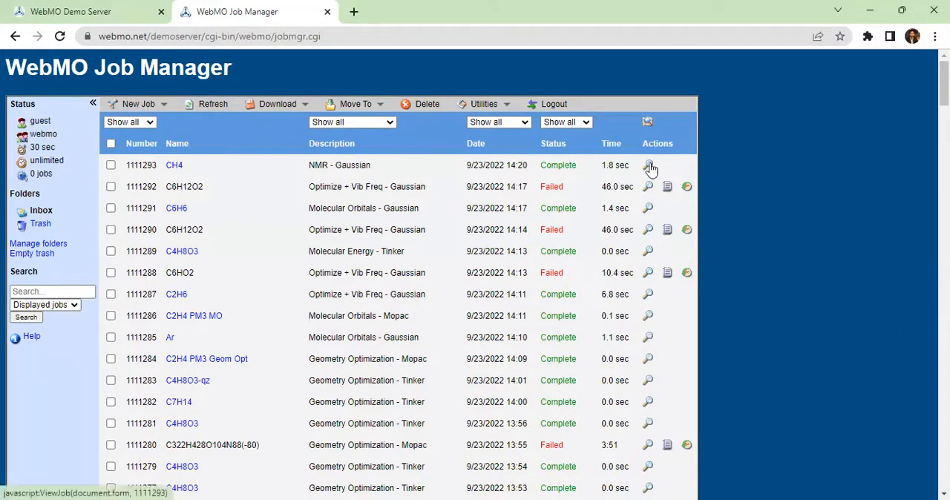
View the finished CH4 NMR job and scroll to its Absolute NMR Shifts table.
{"action": "left_click", "coordinate": [648, 165]}
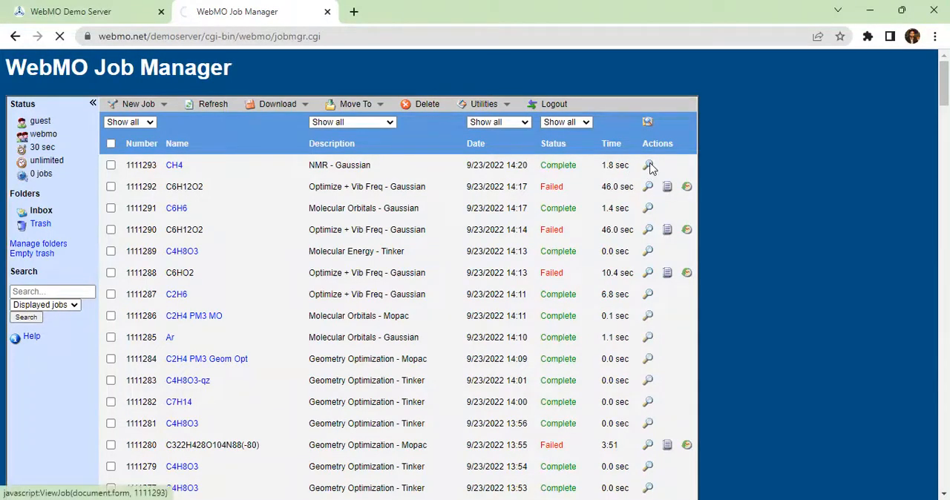
{"action": "left_click", "coordinate": [647, 165]}
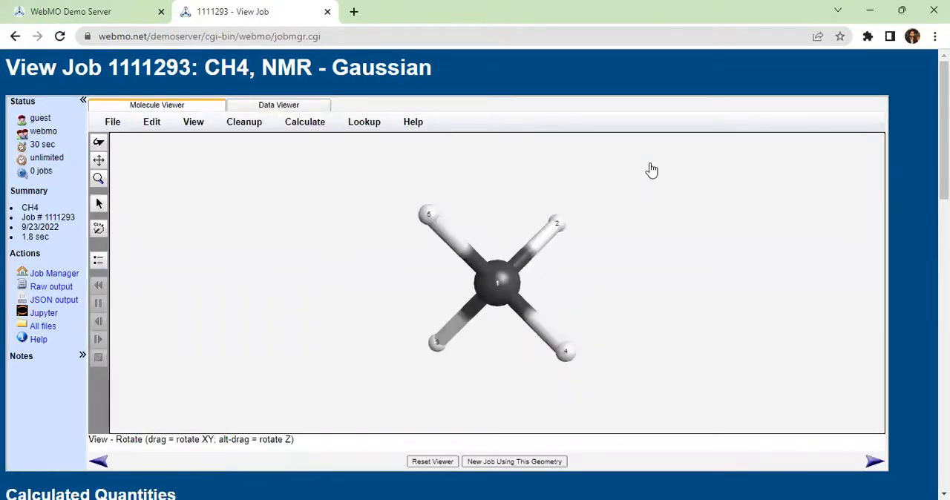
{"action": "scroll", "scroll_direction": "down", "scroll_amount": 3}
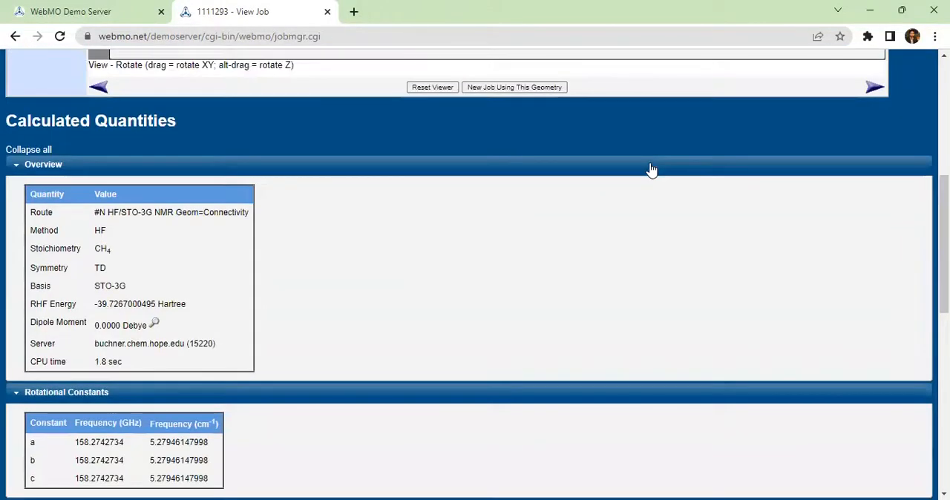
{"action": "scroll", "scroll_direction": "down", "scroll_amount": 3}
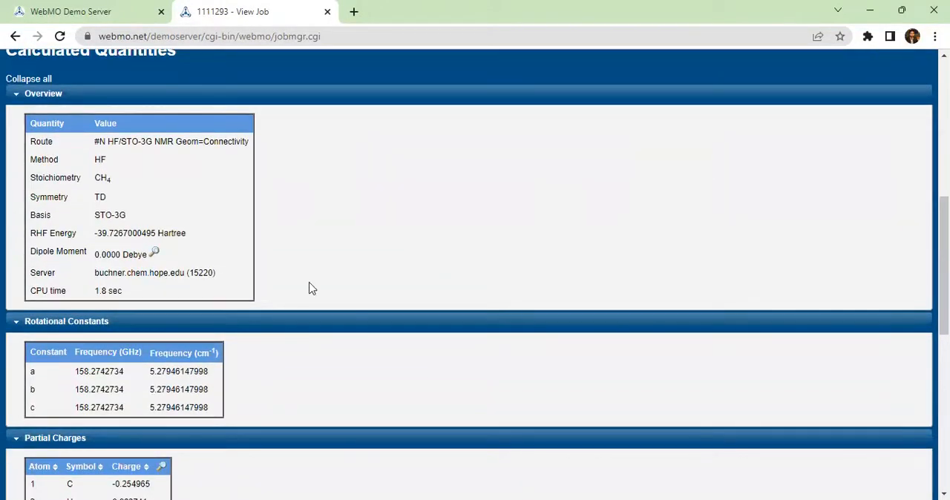
{"action": "scroll", "scroll_direction": "down", "scroll_amount": 3}
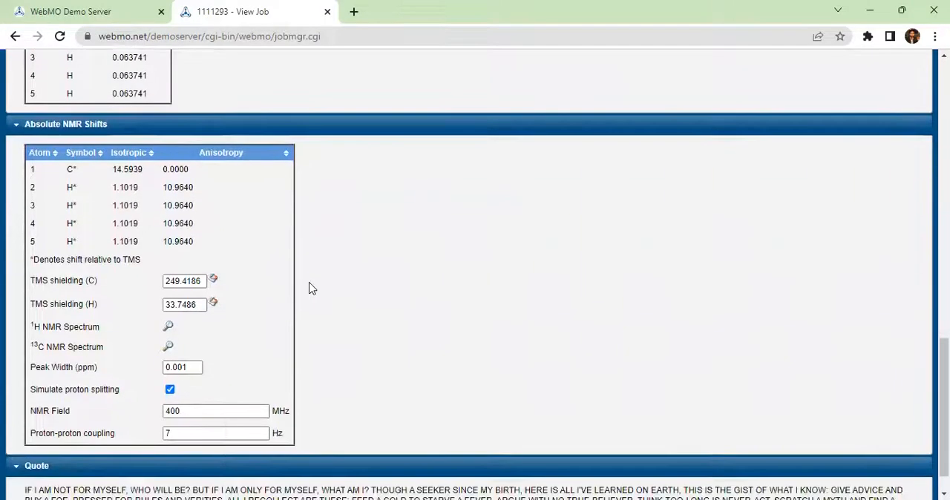
{"action": "scroll", "scroll_direction": "down", "scroll_amount": 3}
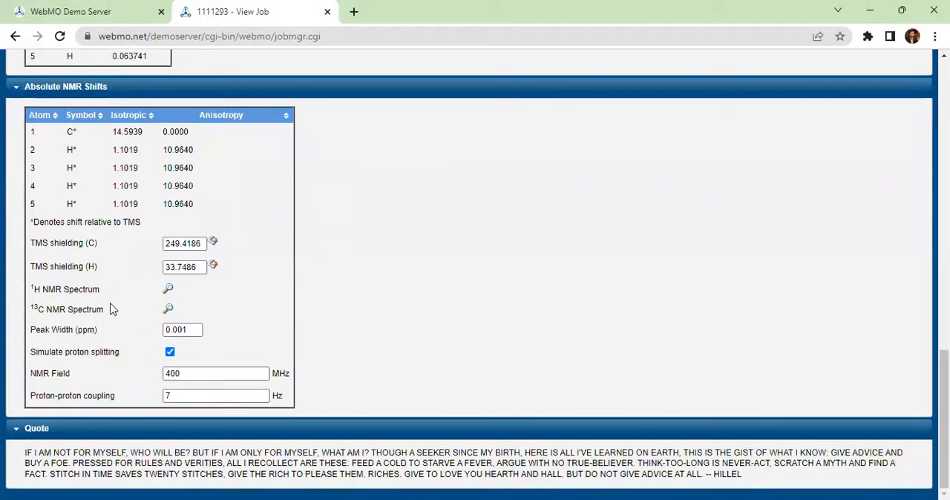
{"action": "mouse_move", "coordinate": [97, 282]}
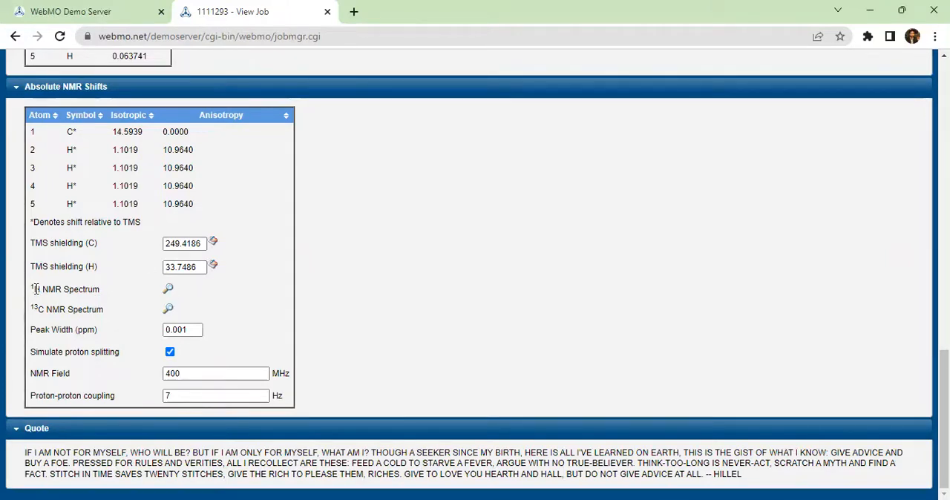
{"action": "mouse_move", "coordinate": [52, 299]}
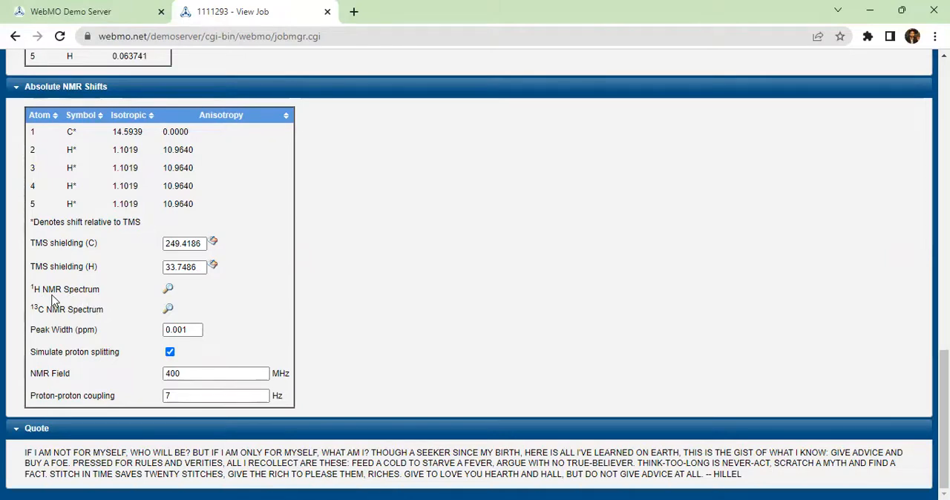
{"action": "mouse_move", "coordinate": [53, 304]}
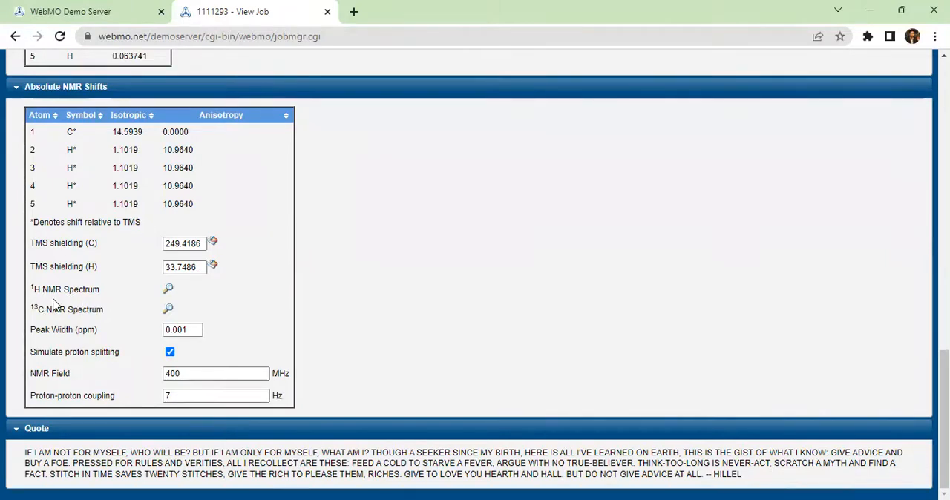
{"action": "mouse_move", "coordinate": [110, 310]}
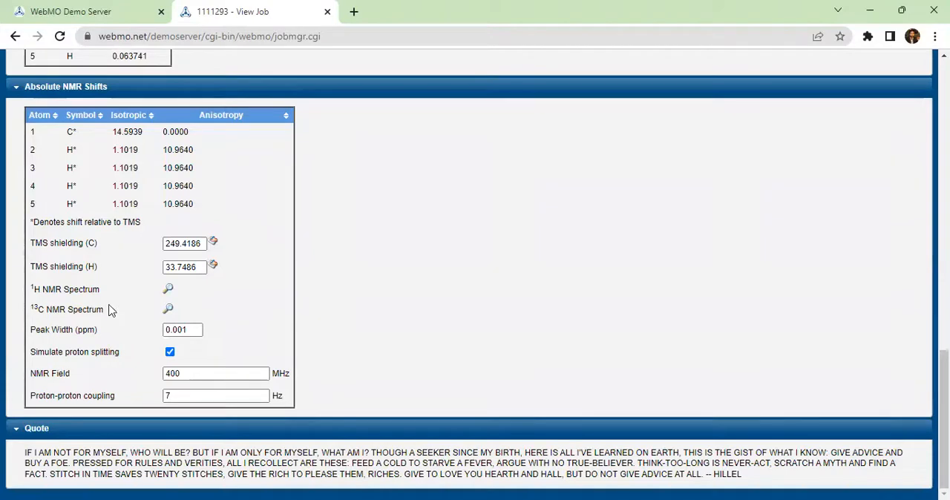
{"action": "mouse_move", "coordinate": [169, 288]}
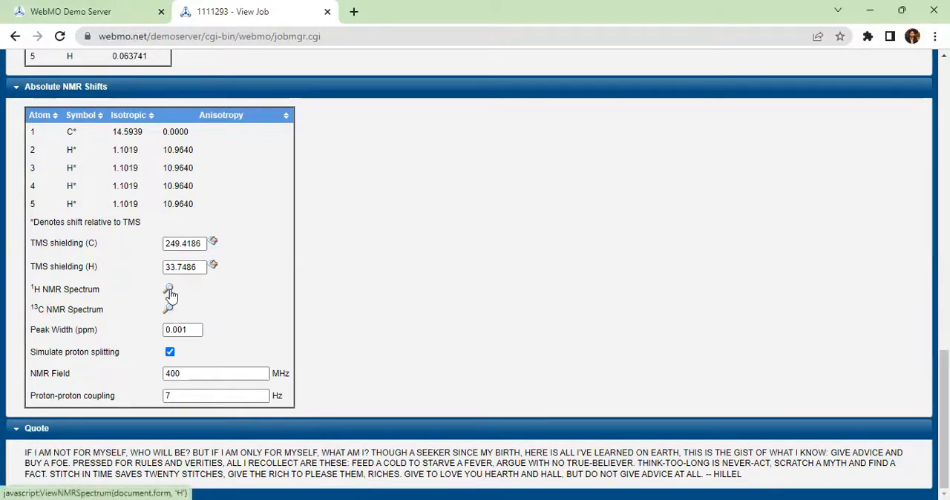
Show methane's simulated 1H NMR spectrum, a single peak near 1 ppm, then scroll the quantities.
{"action": "left_click", "coordinate": [169, 289]}
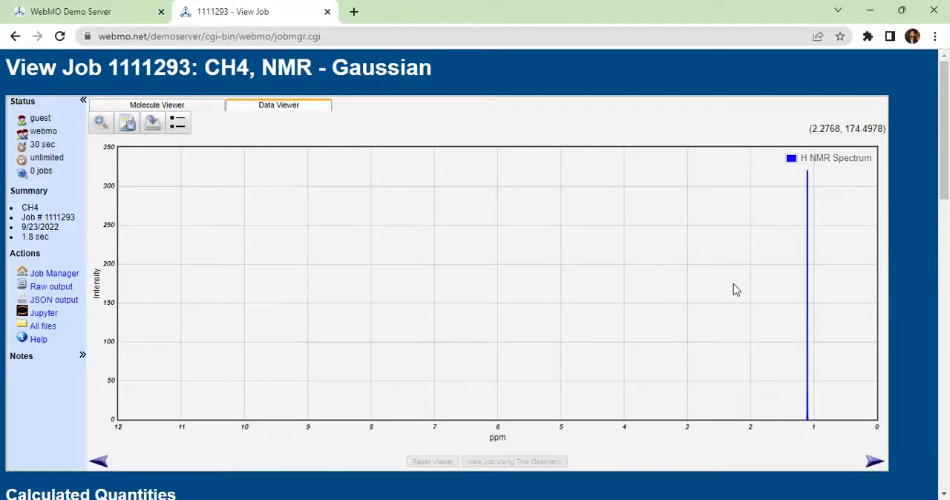
{"action": "mouse_move", "coordinate": [812, 303]}
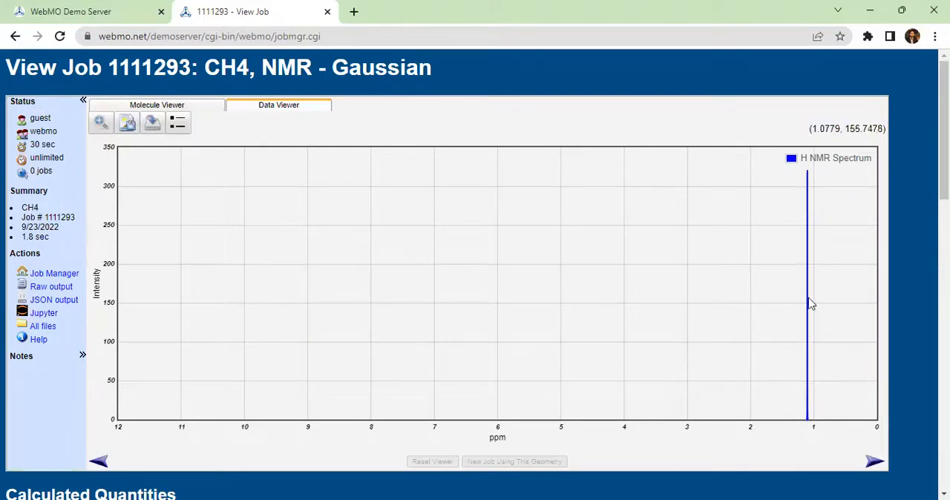
{"action": "scroll", "scroll_direction": "down", "scroll_amount": 3}
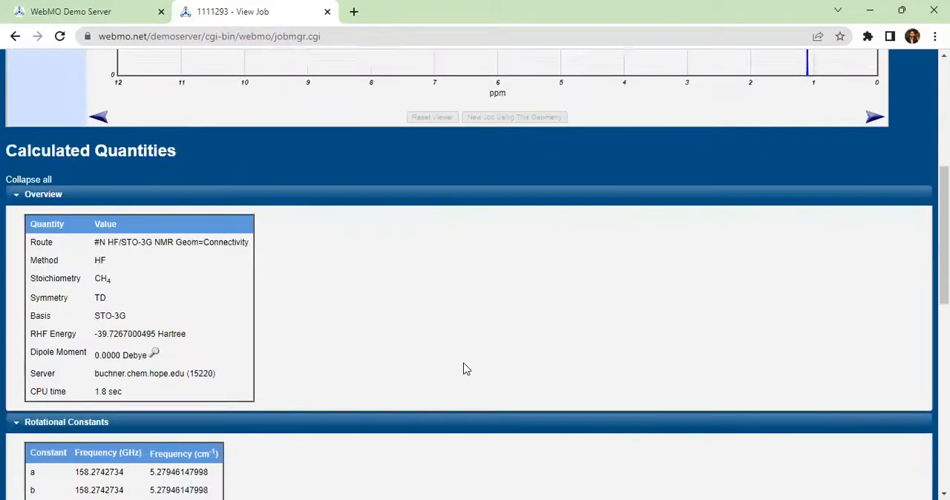
{"action": "scroll", "scroll_direction": "down", "scroll_amount": 3}
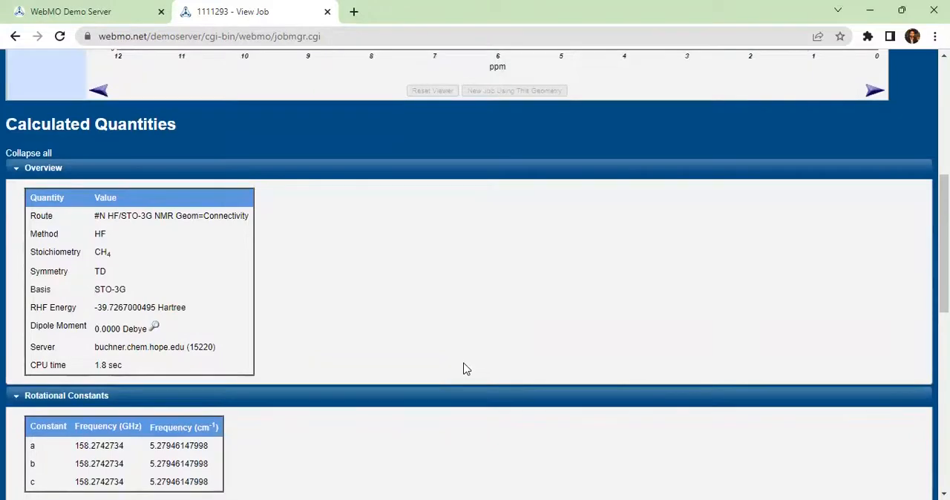
{"action": "scroll", "scroll_direction": "down", "scroll_amount": 3}
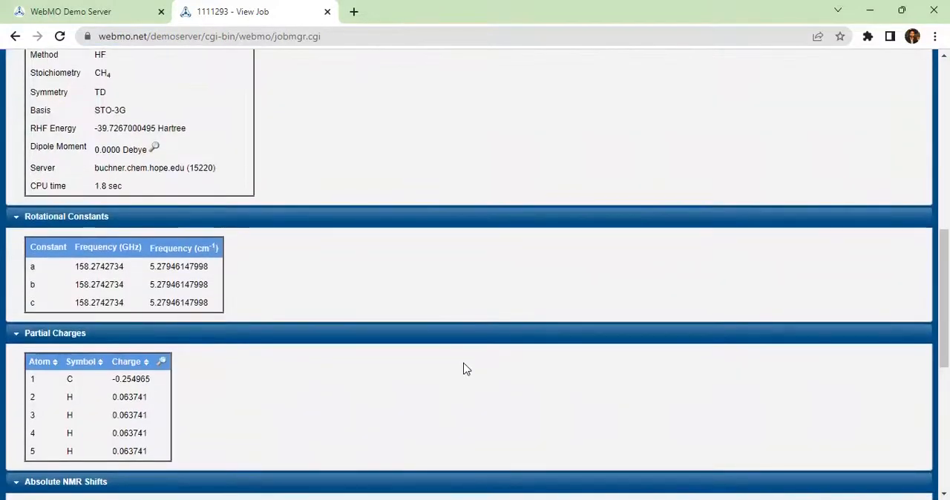